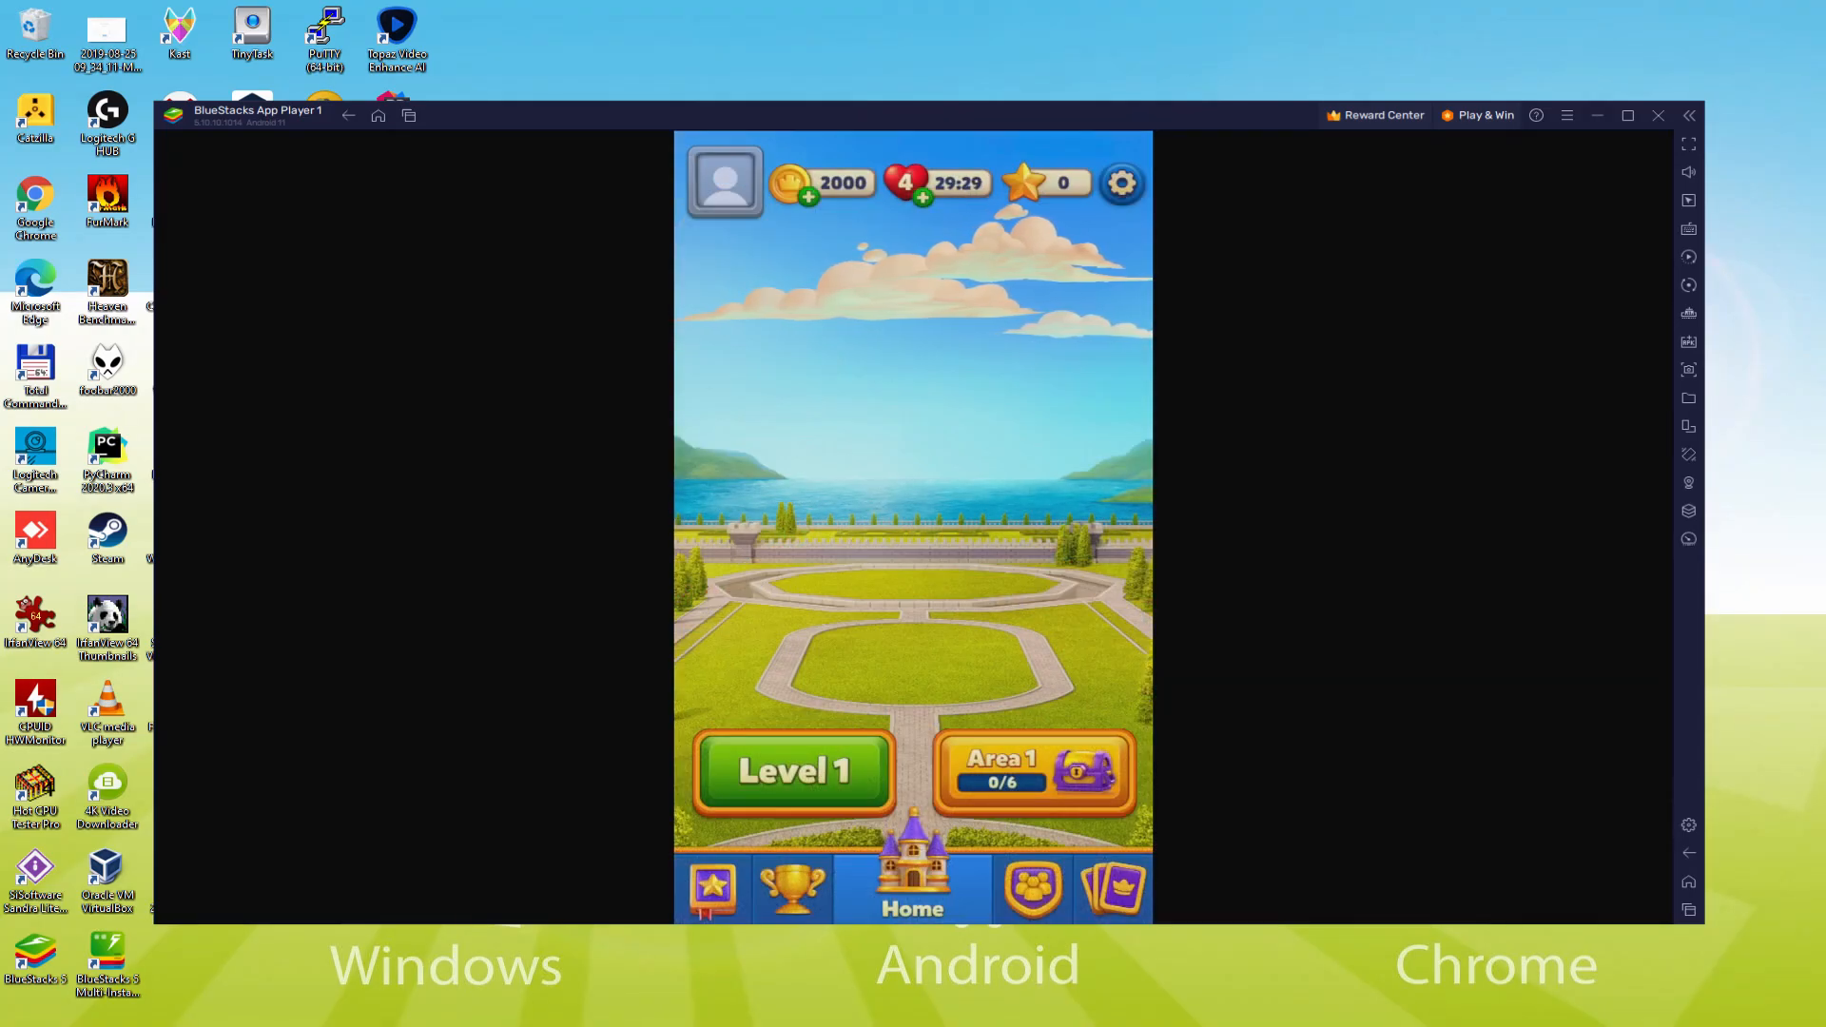
Start Level 1 of Royal Match and swap two adjacent pieces on the puzzle board
{"action": "left_click", "coordinate": [793, 772]}
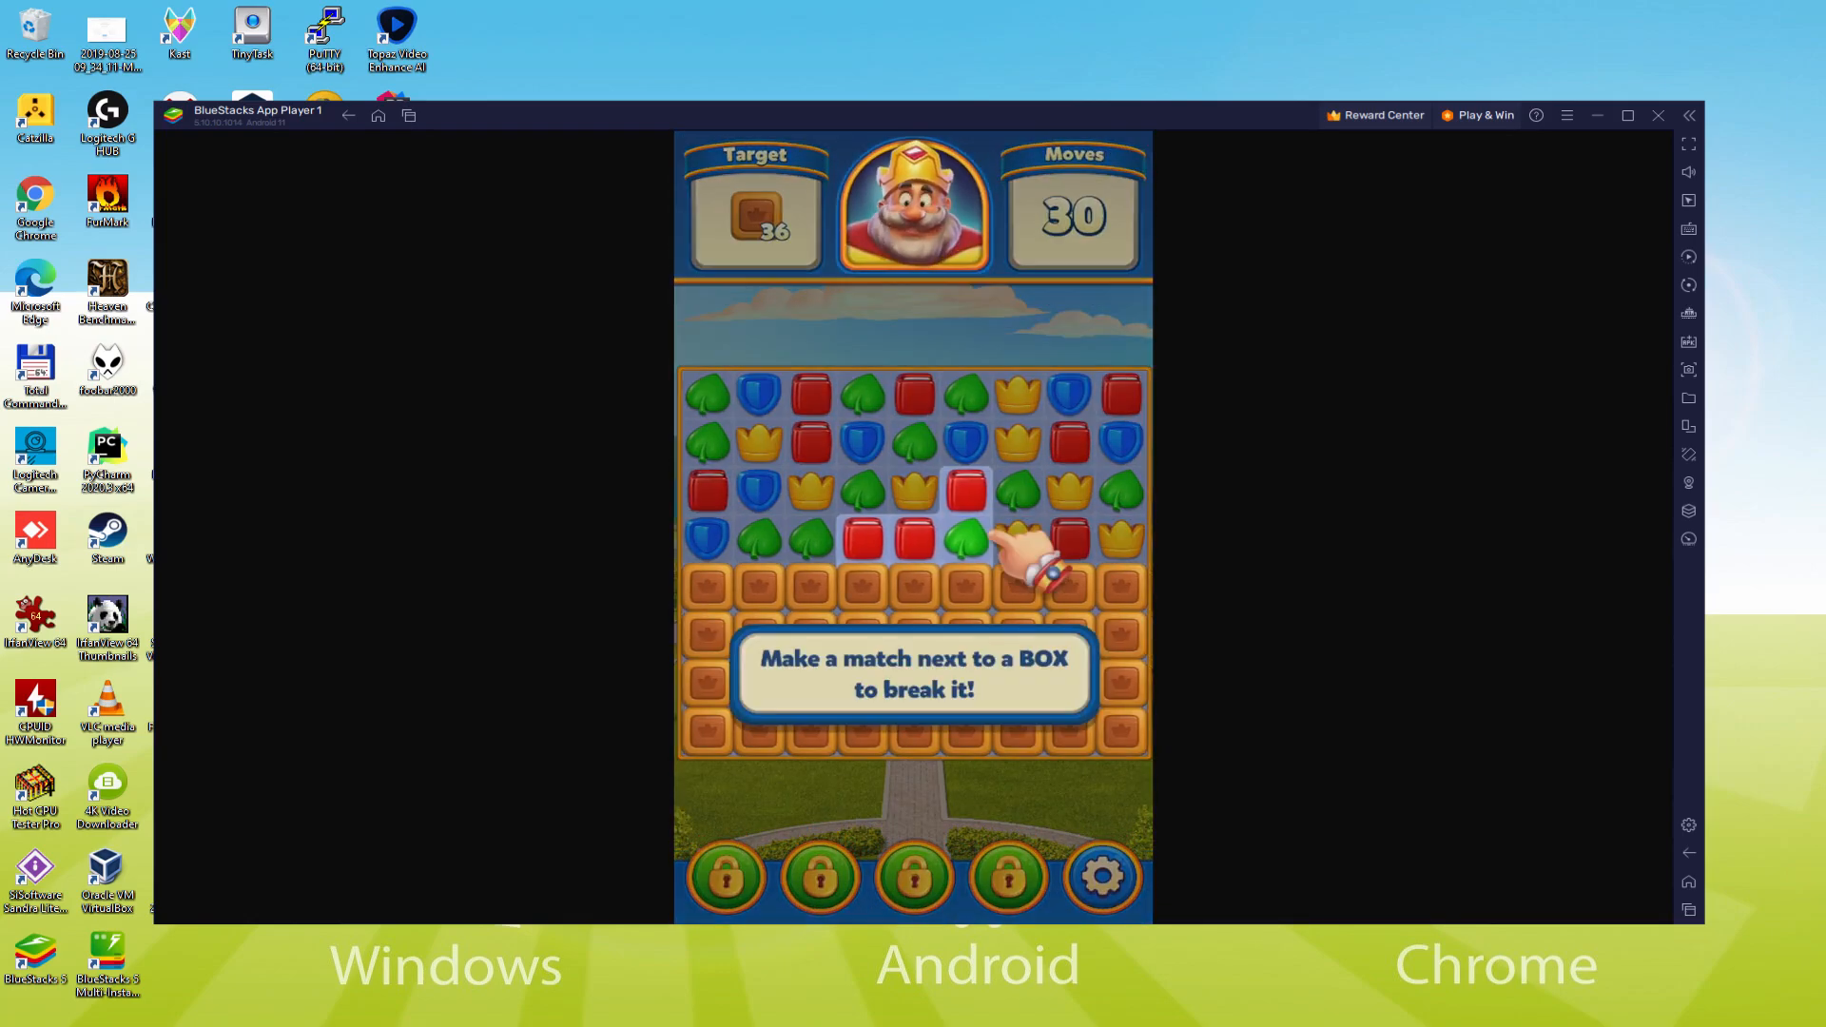
{"action": "left_click_drag", "start_coordinate": [966, 538], "coordinate": [915, 538]}
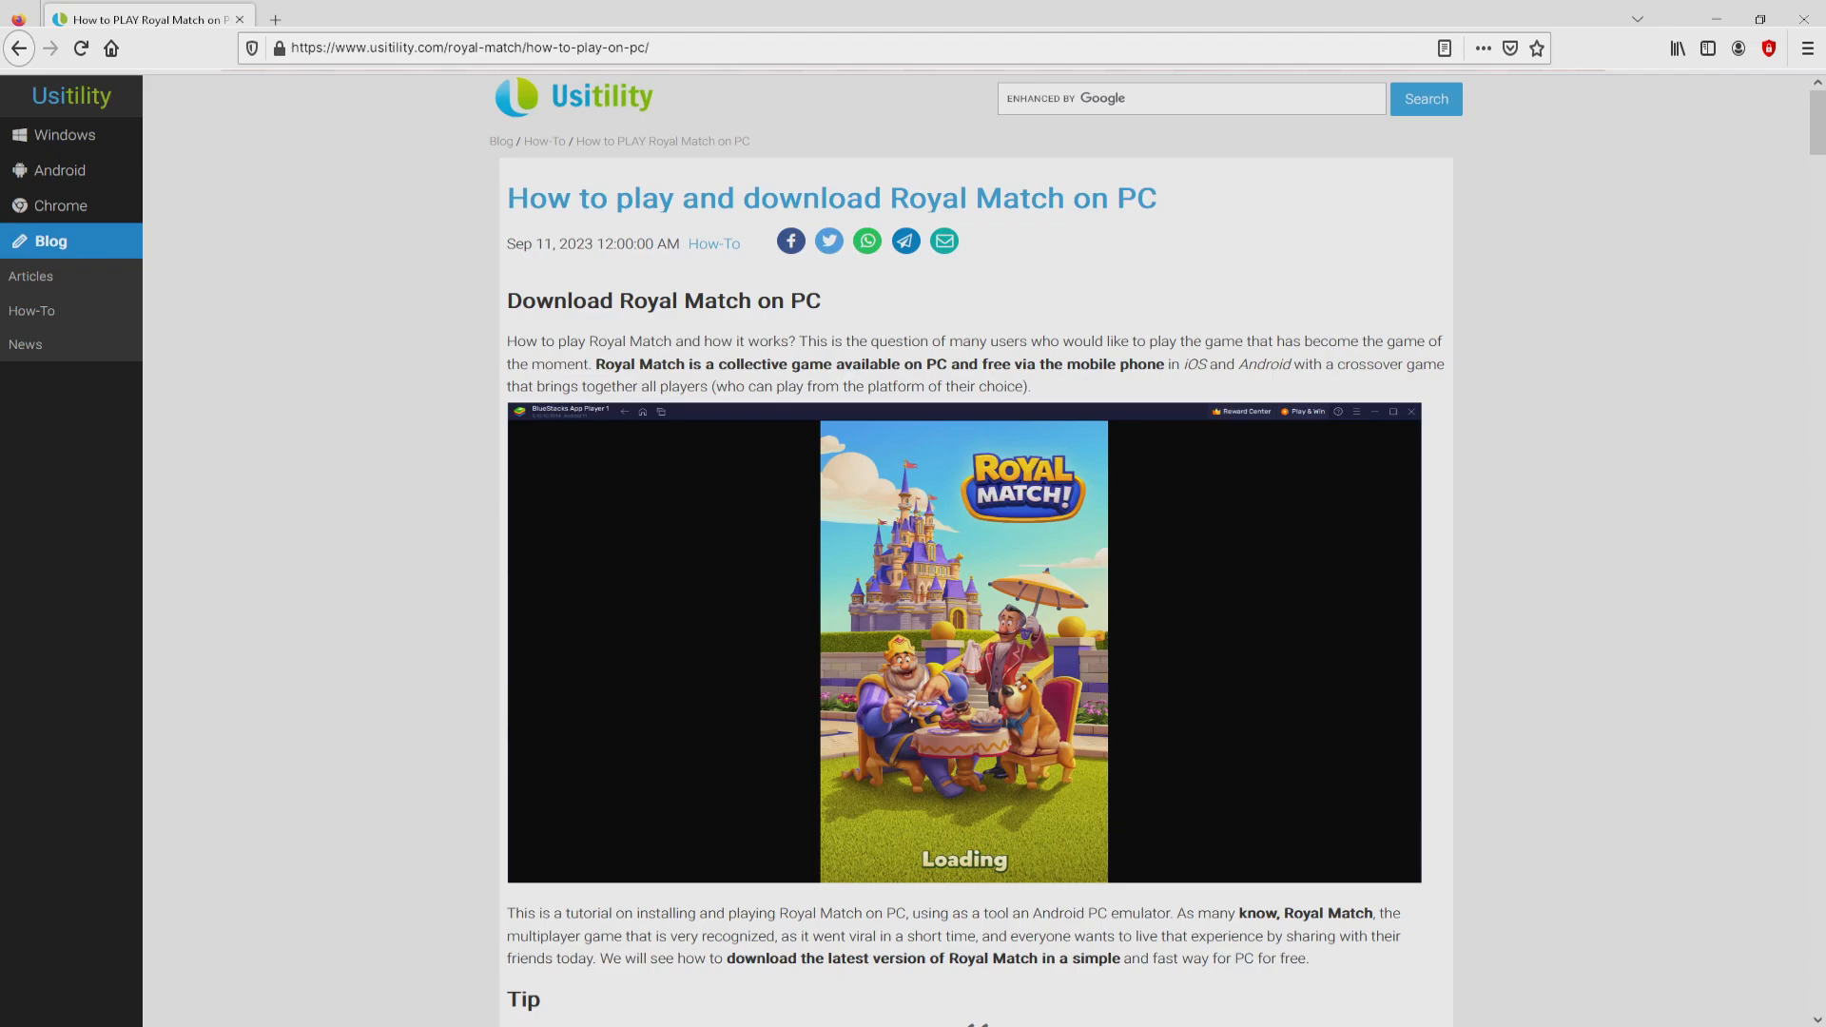
Follow the Usitility article's Download Game on PC link to the BlueStacks Royal Match page
{"action": "scroll", "scroll_direction": "down", "scroll_amount": 3}
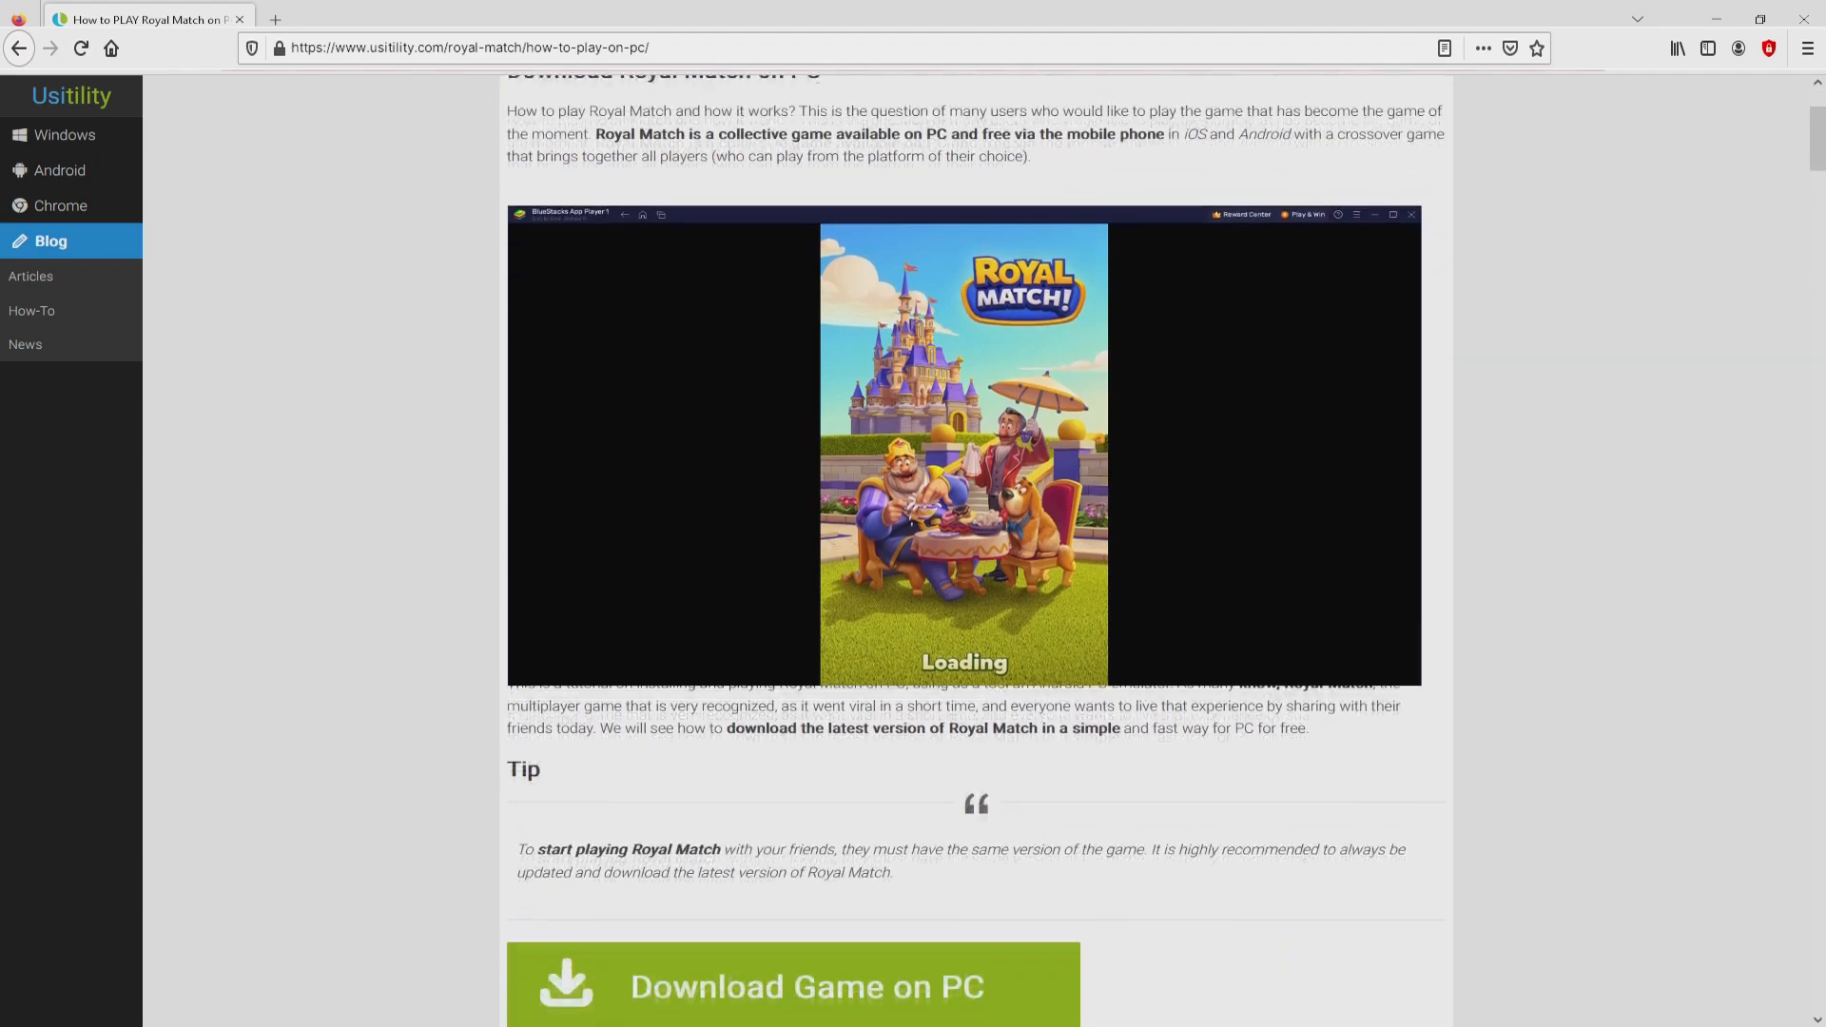
{"action": "scroll", "scroll_direction": "down", "scroll_amount": 3}
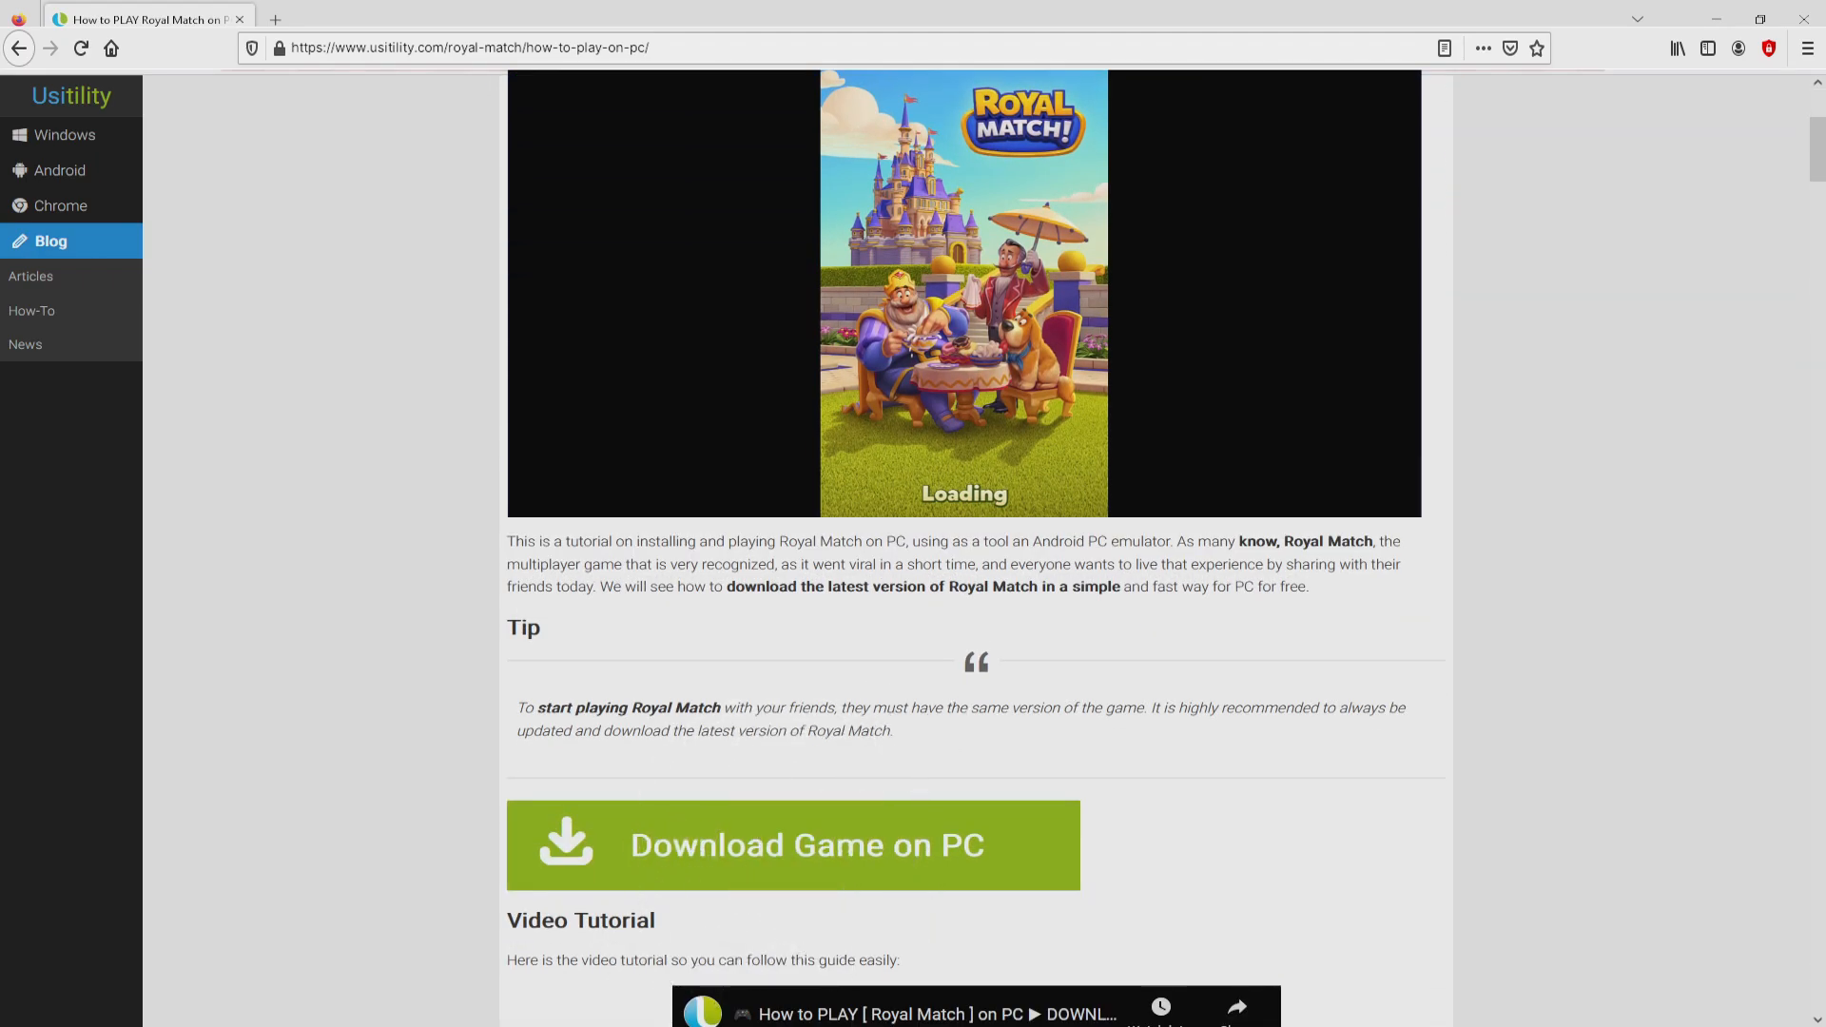
{"action": "left_click", "coordinate": [793, 845]}
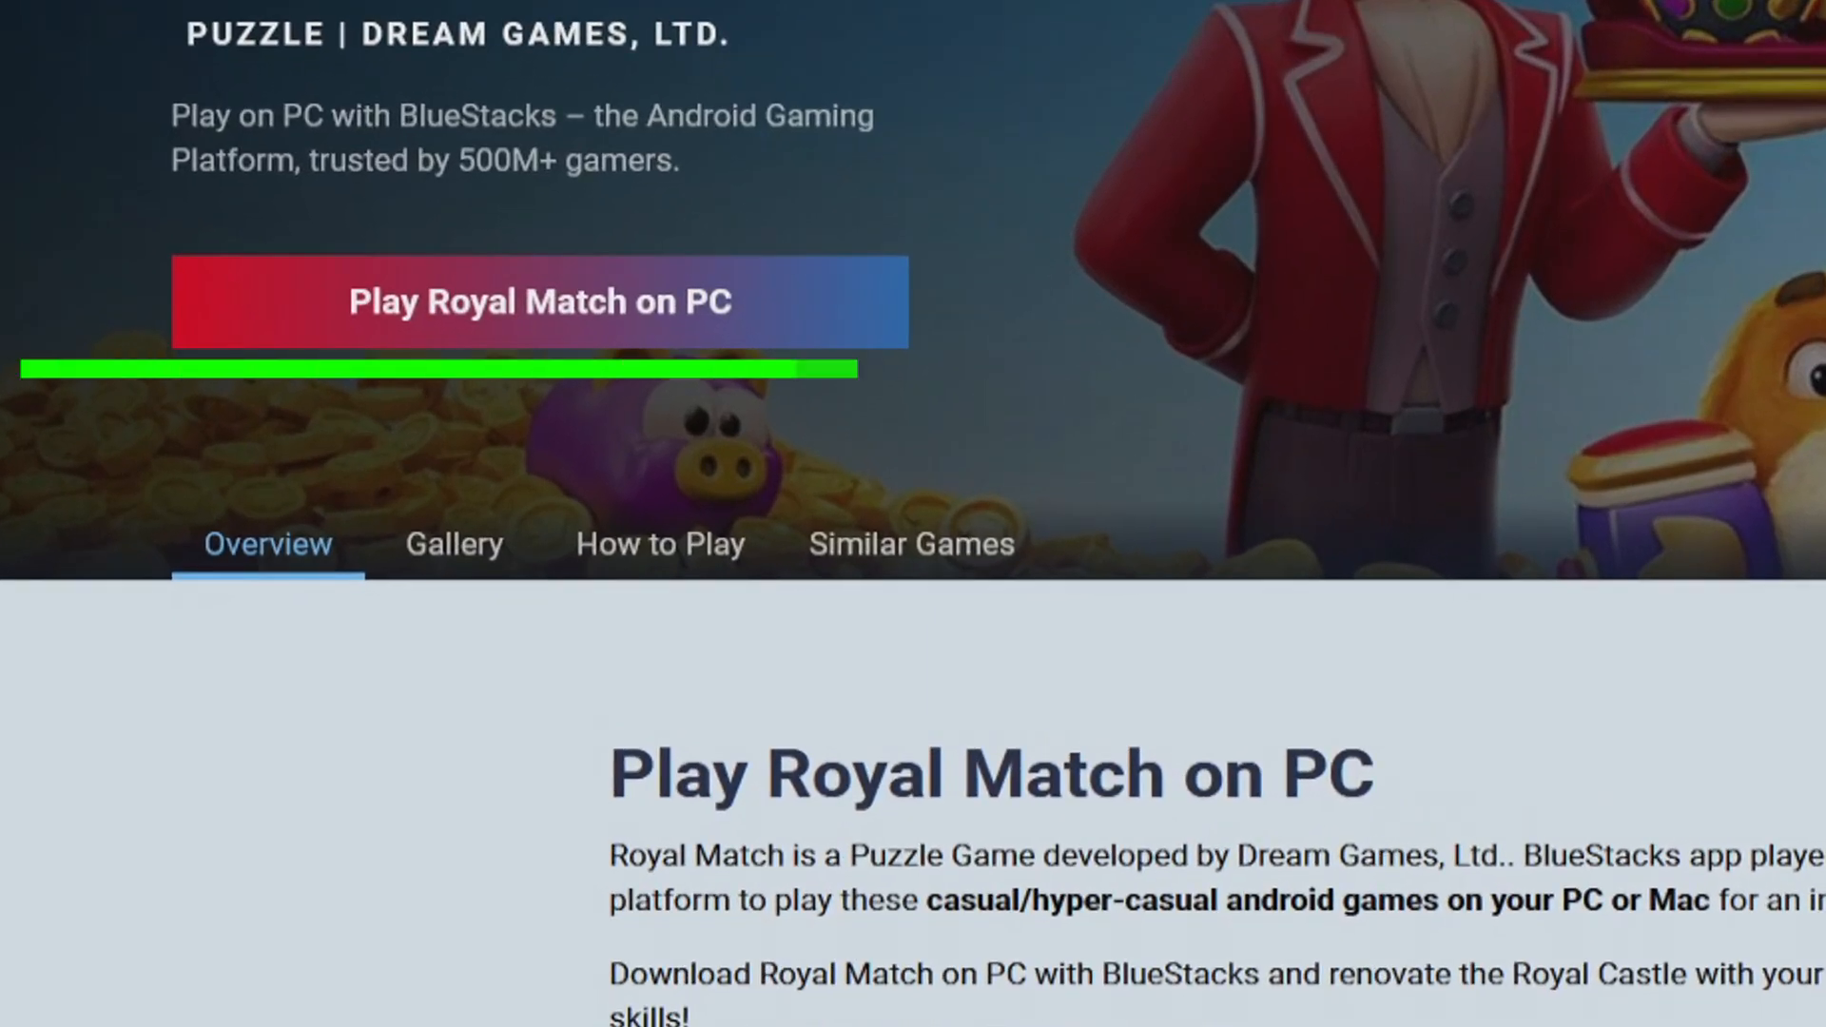
{"action": "scroll", "scroll_direction": "up", "scroll_amount": 3}
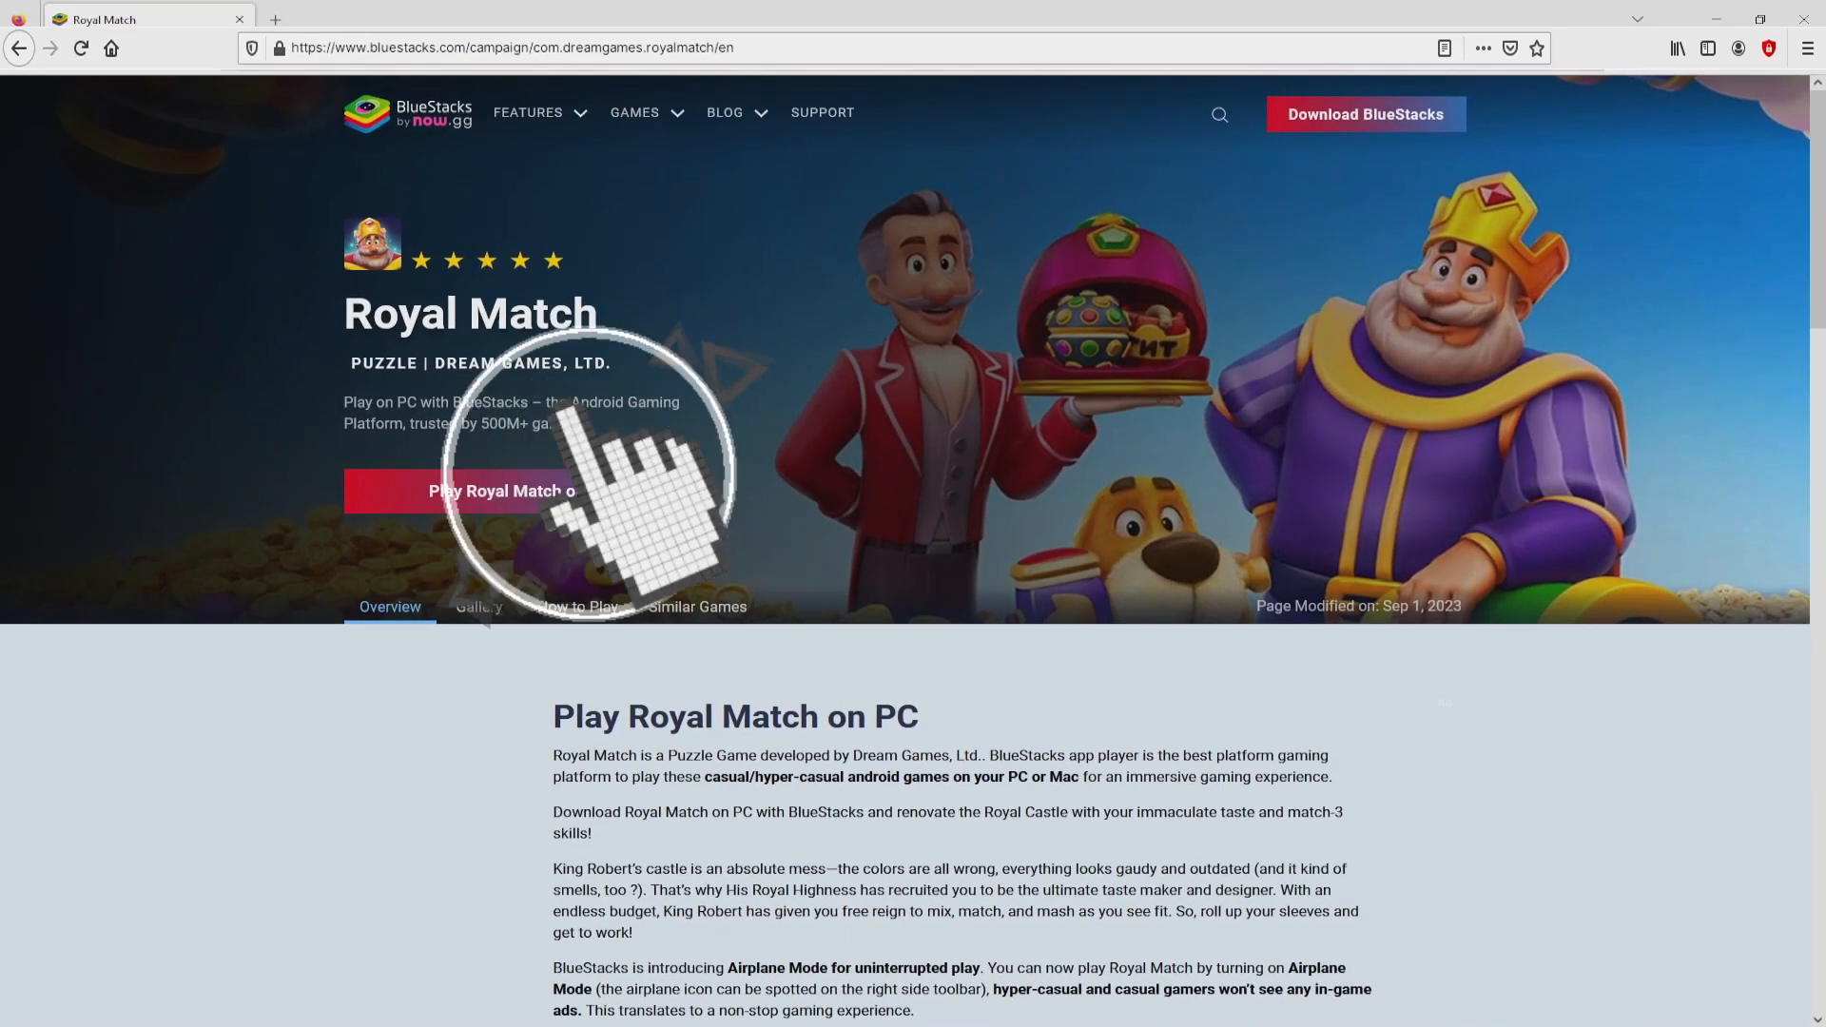
Download the BlueStacks installer via Play Royal Match on PC and run it
{"action": "left_click", "coordinate": [517, 490]}
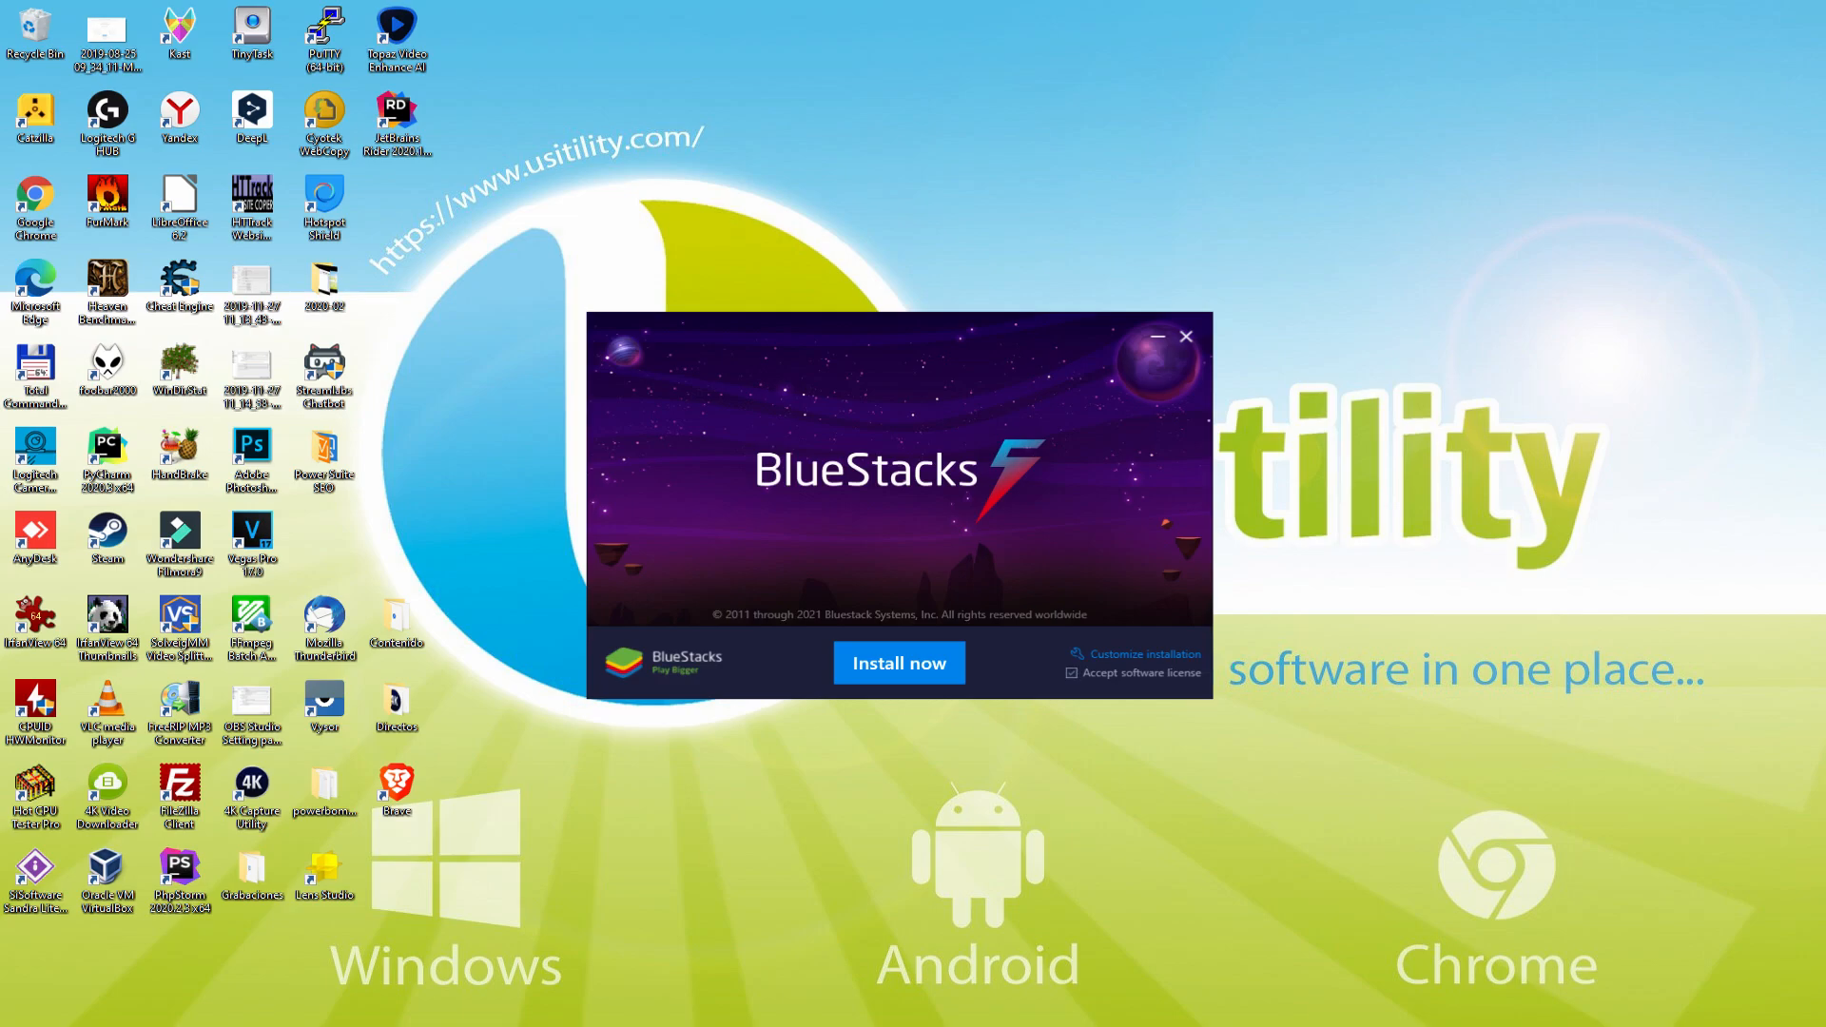
{"action": "mouse_move", "coordinate": [1123, 664]}
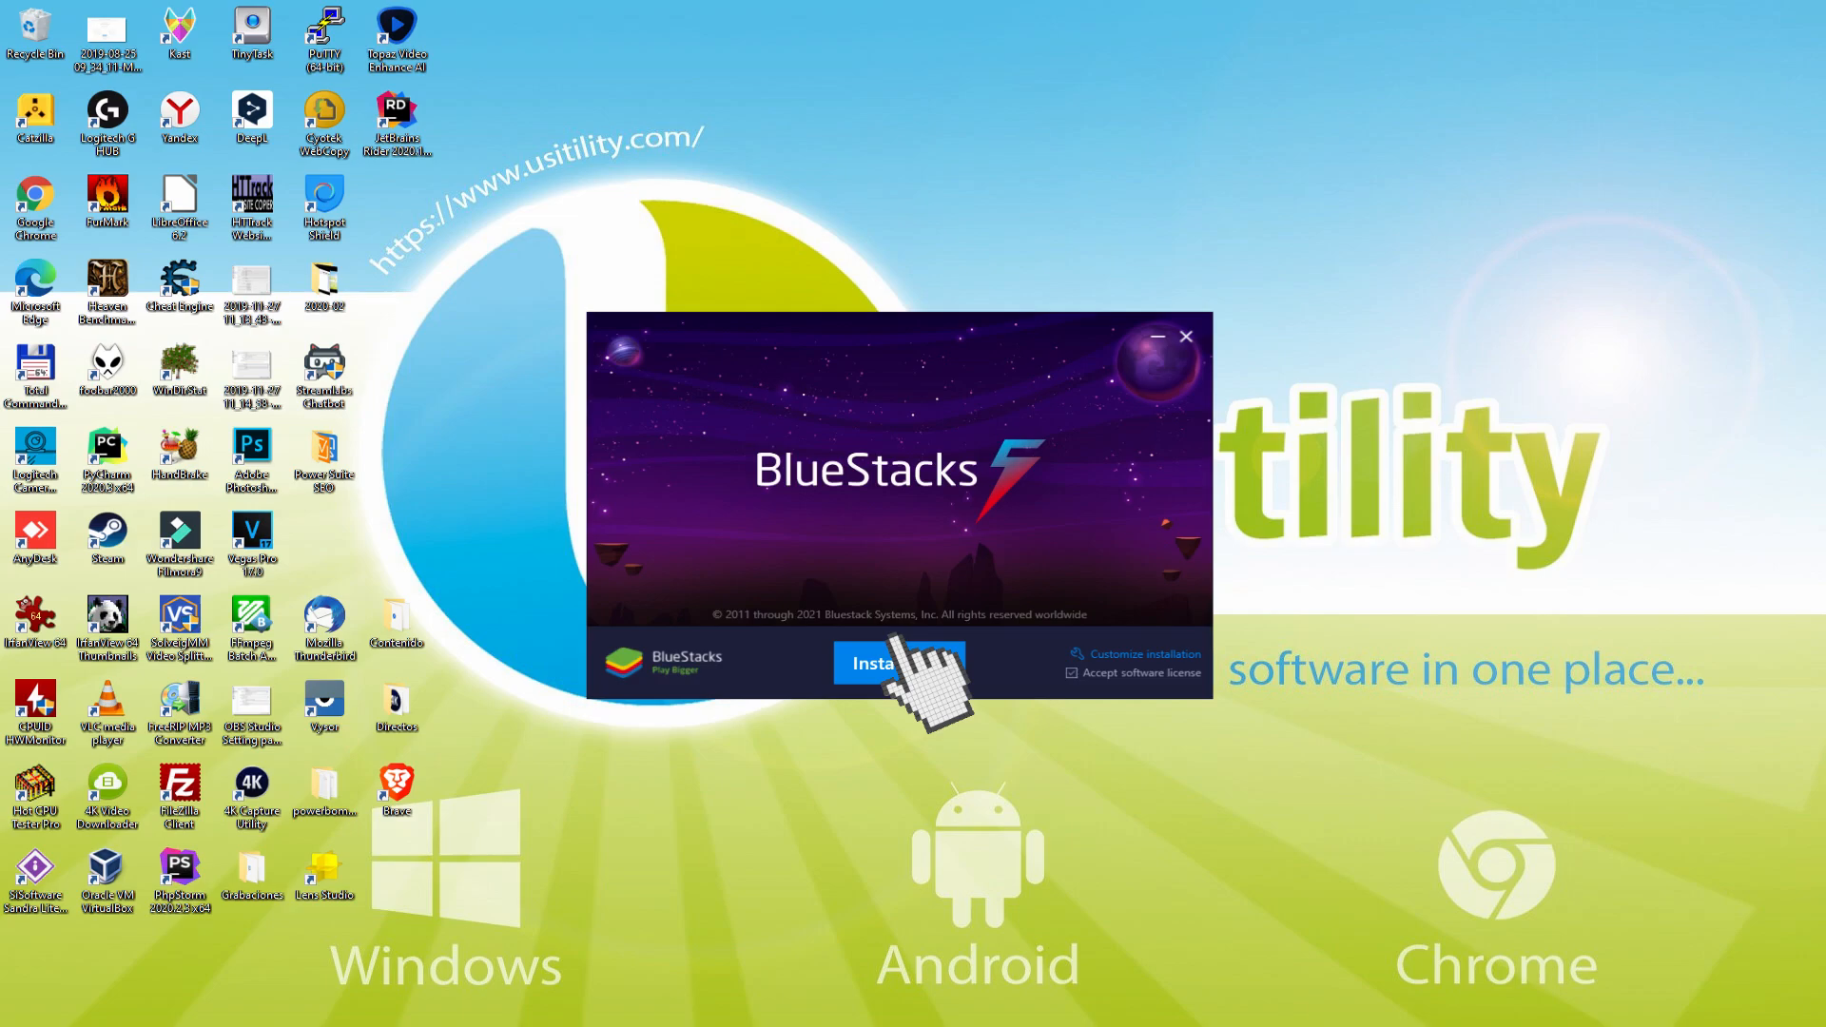
Install BlueStacks with Install now and let the App Player launch to its home screen
{"action": "left_click", "coordinate": [897, 661]}
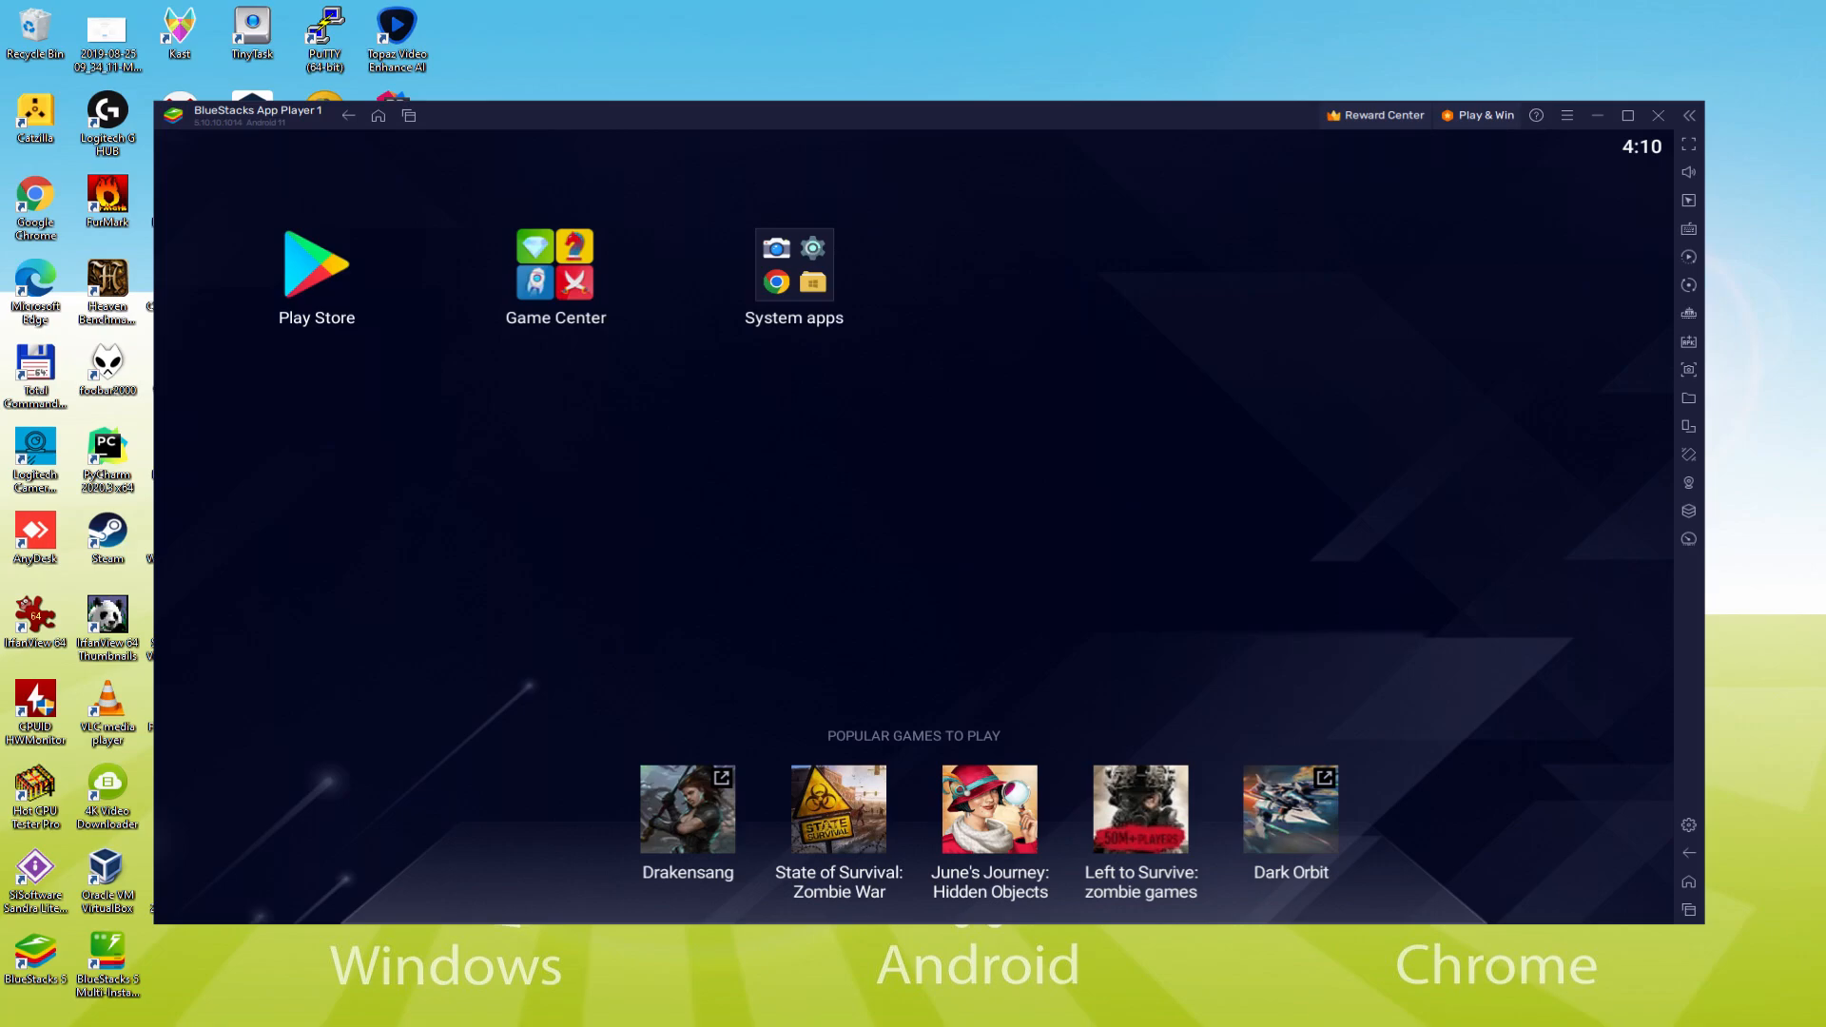
Sign a Google account into the Play Store, accept the terms and services, and return home
{"action": "left_click", "coordinate": [315, 262]}
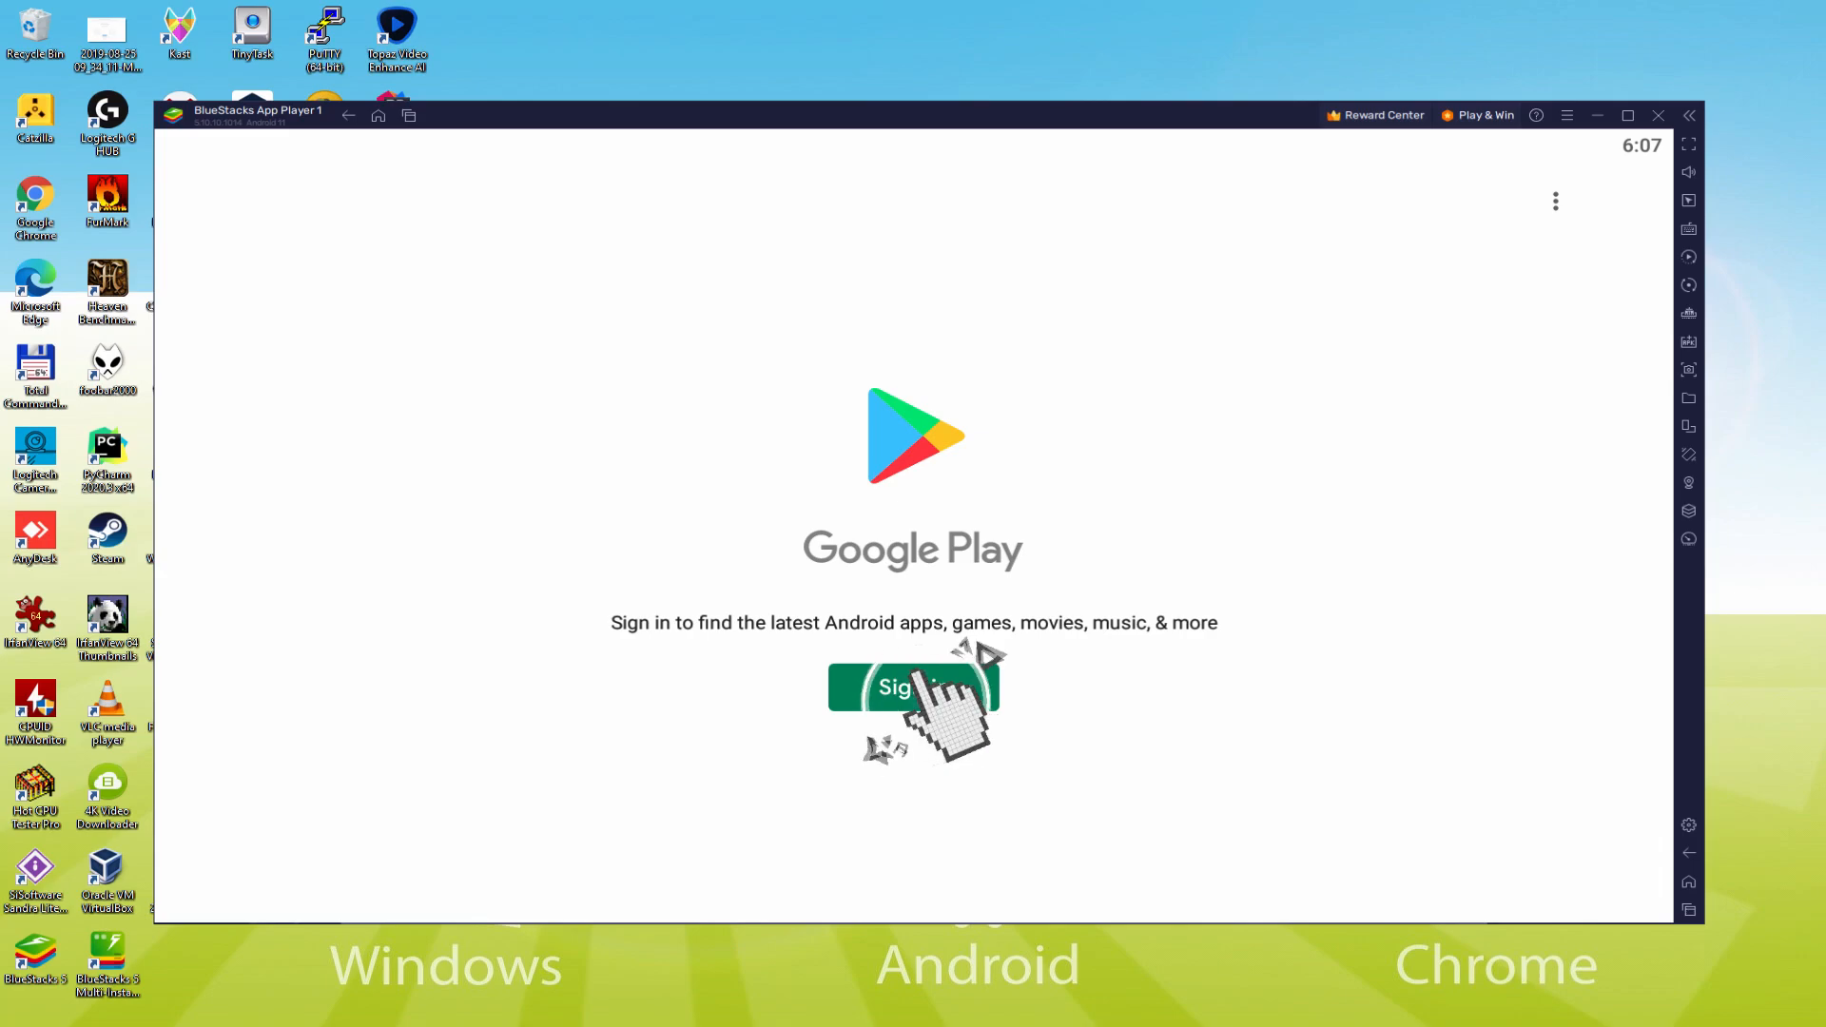
{"action": "left_click", "coordinate": [913, 687]}
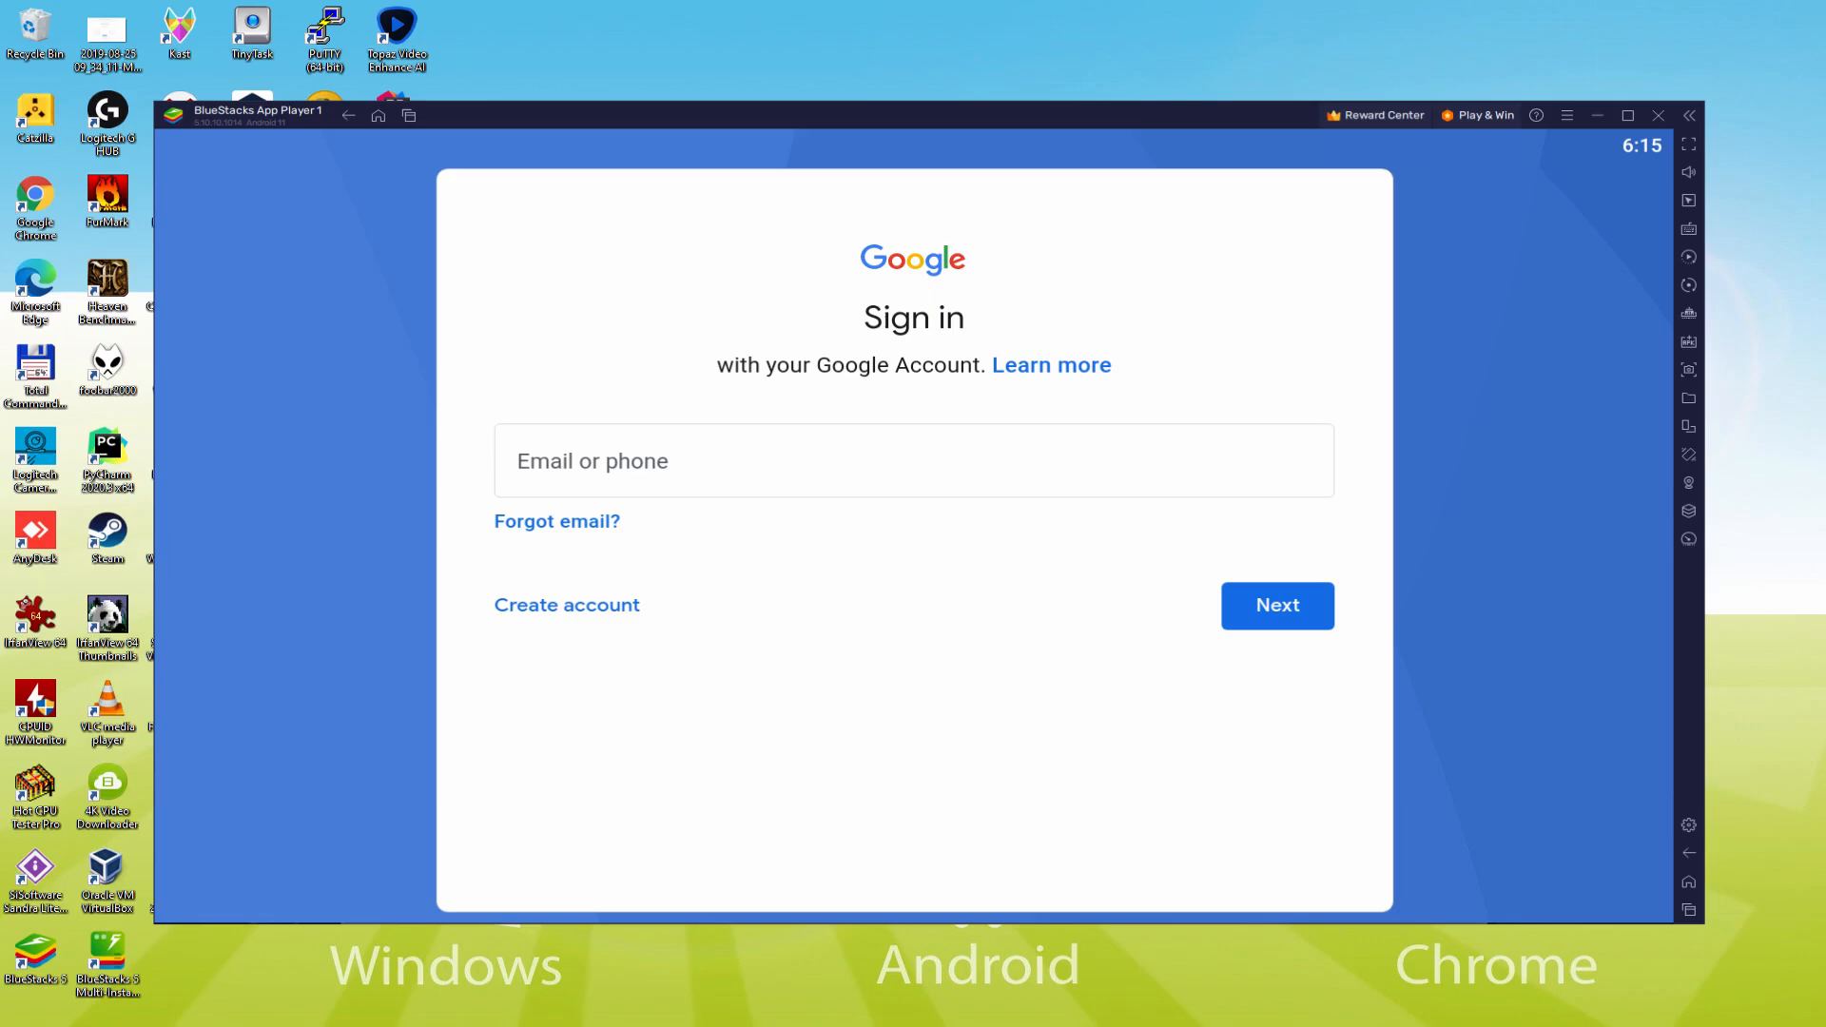
{"action": "left_click", "coordinate": [1276, 605]}
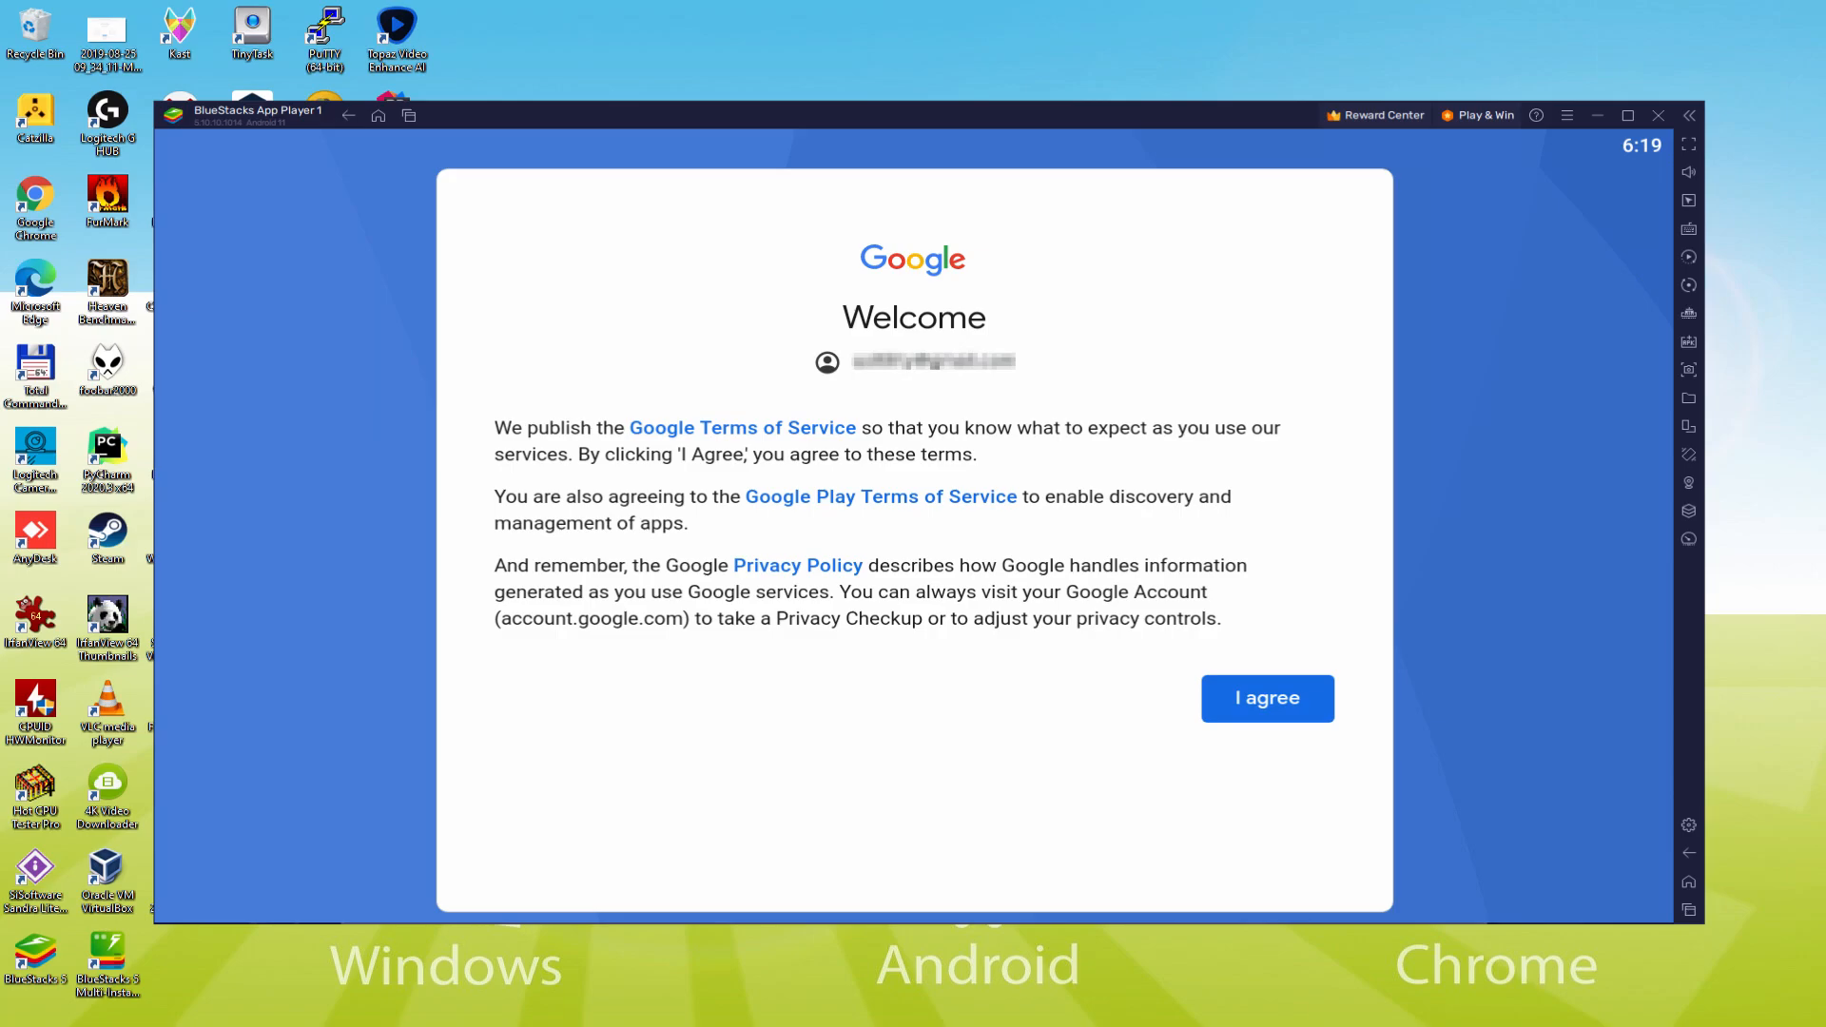
{"action": "mouse_move", "coordinate": [1268, 715]}
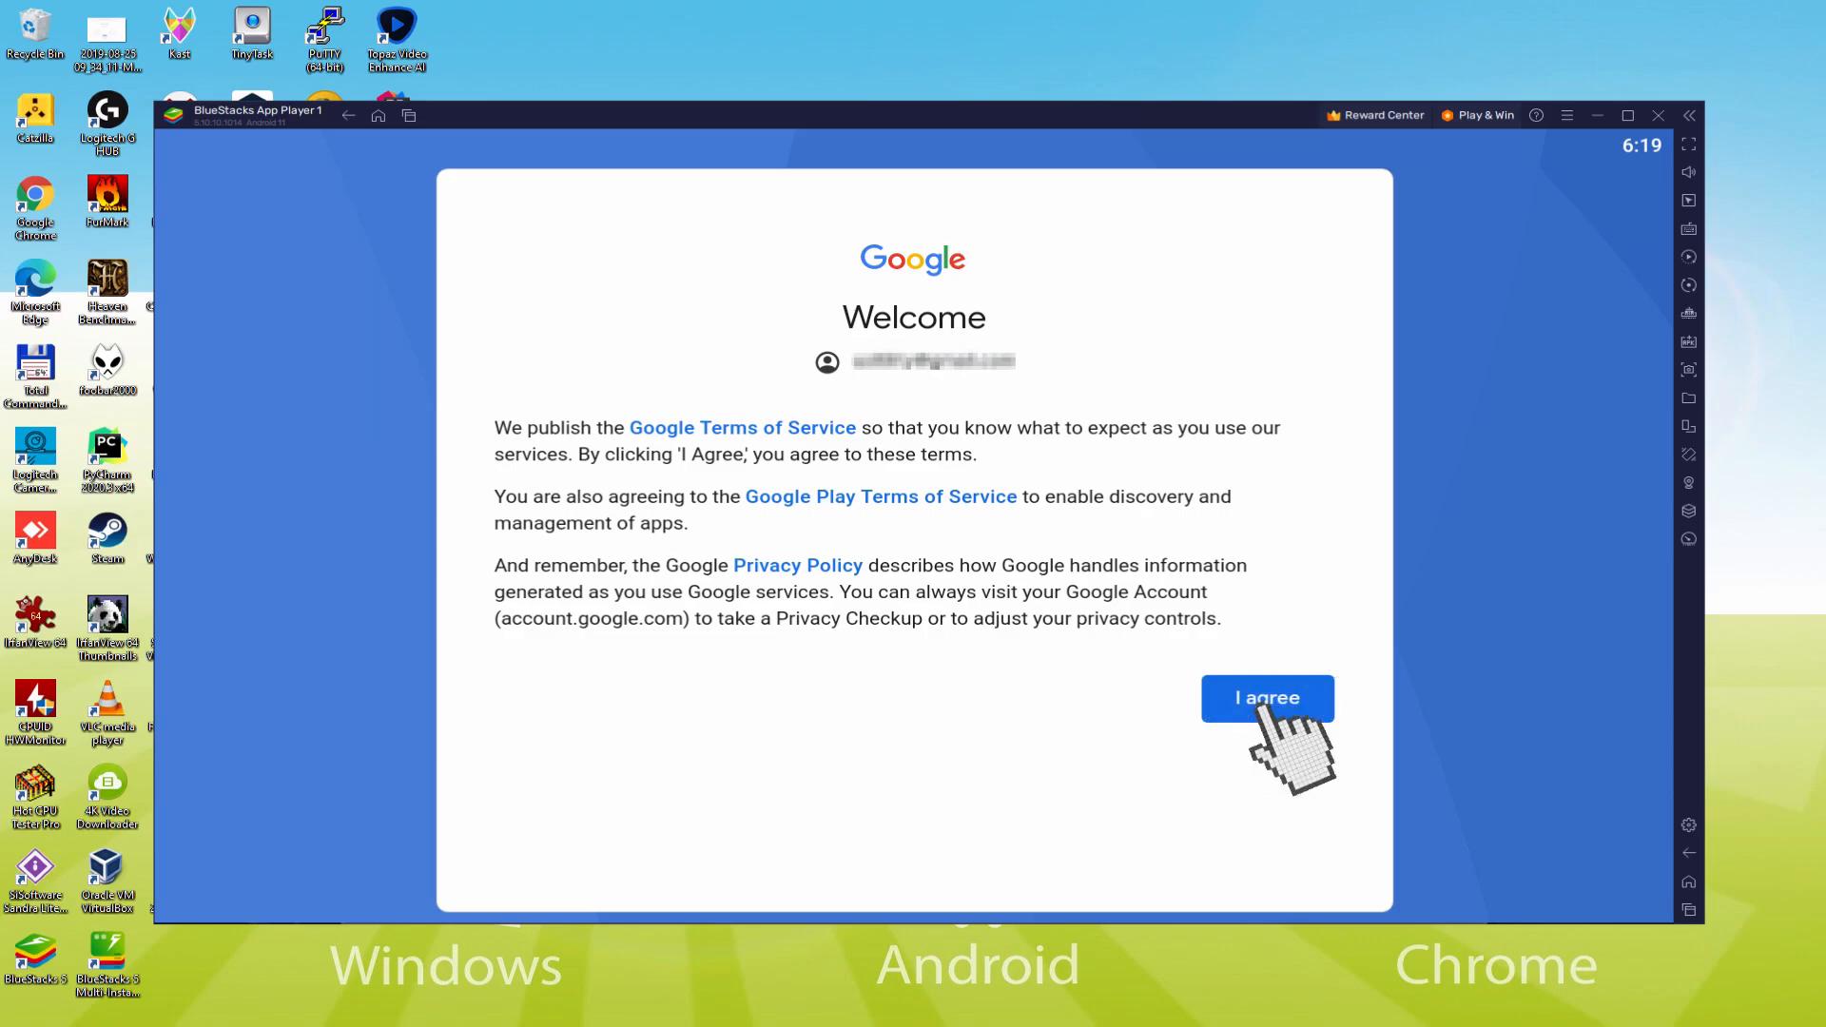
{"action": "left_click", "coordinate": [1267, 698]}
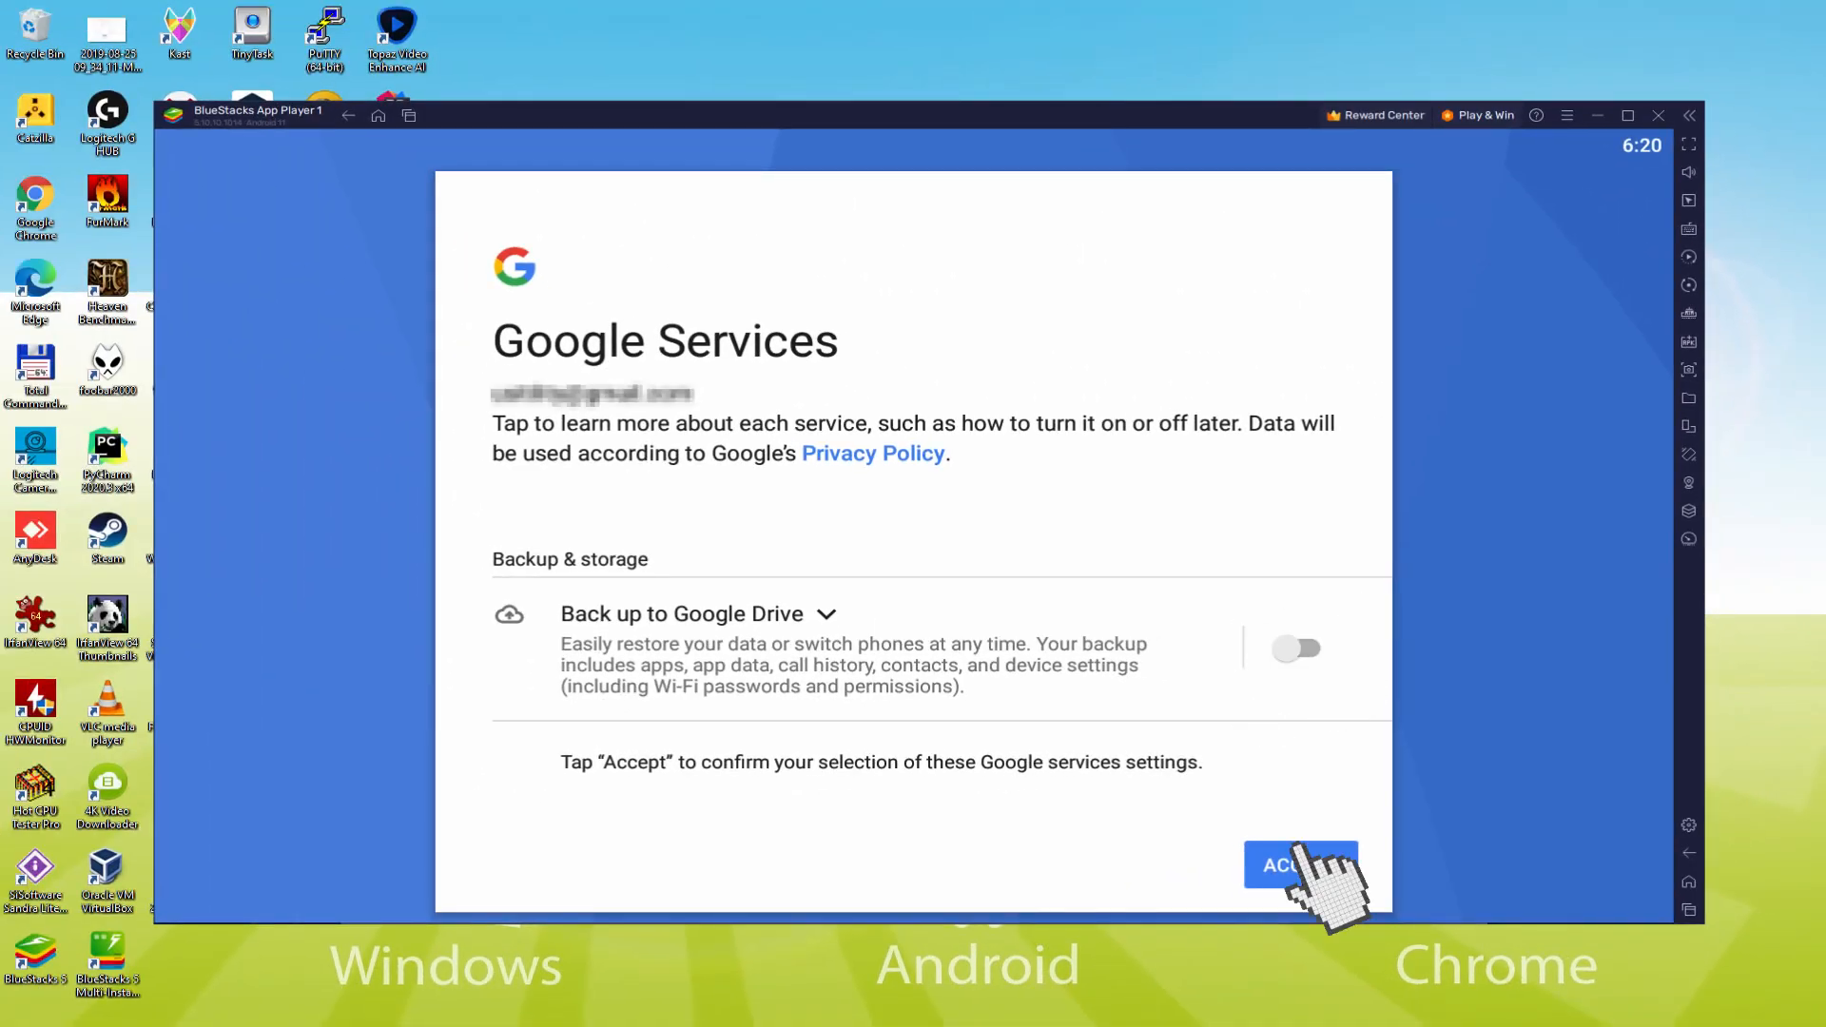
{"action": "left_click", "coordinate": [1301, 866]}
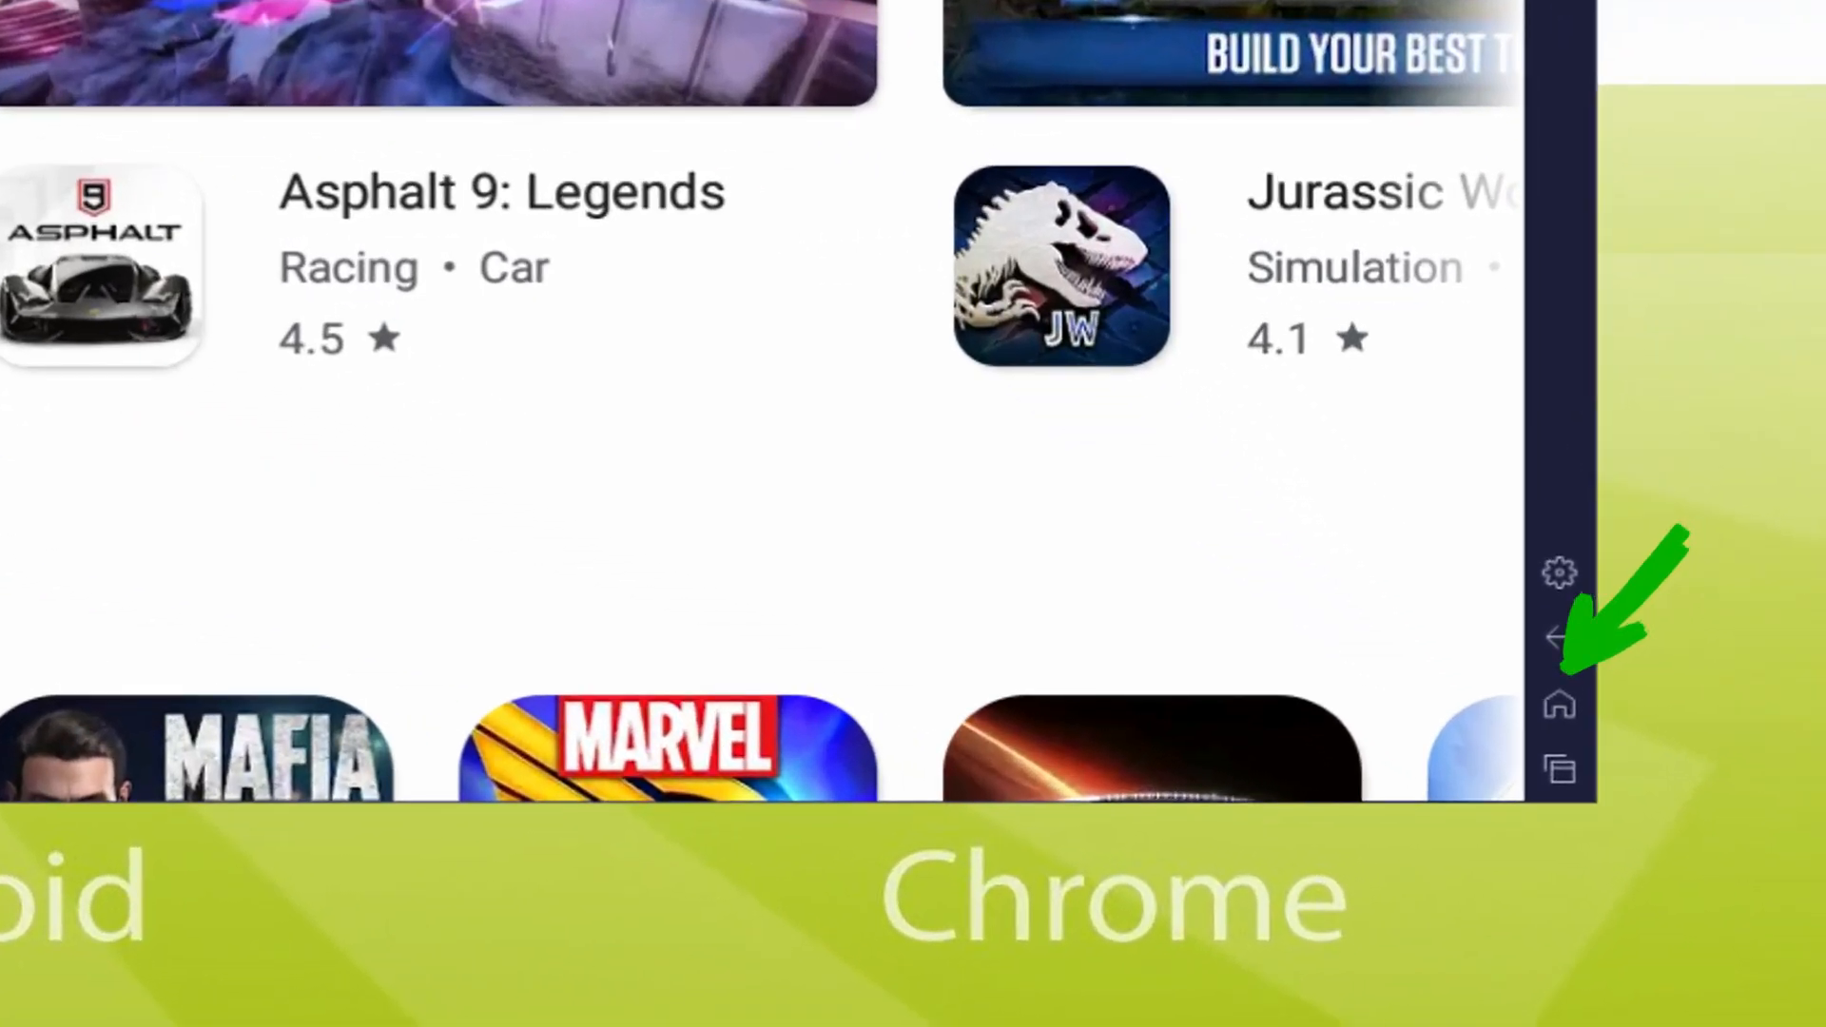
{"action": "left_click", "coordinate": [1557, 705]}
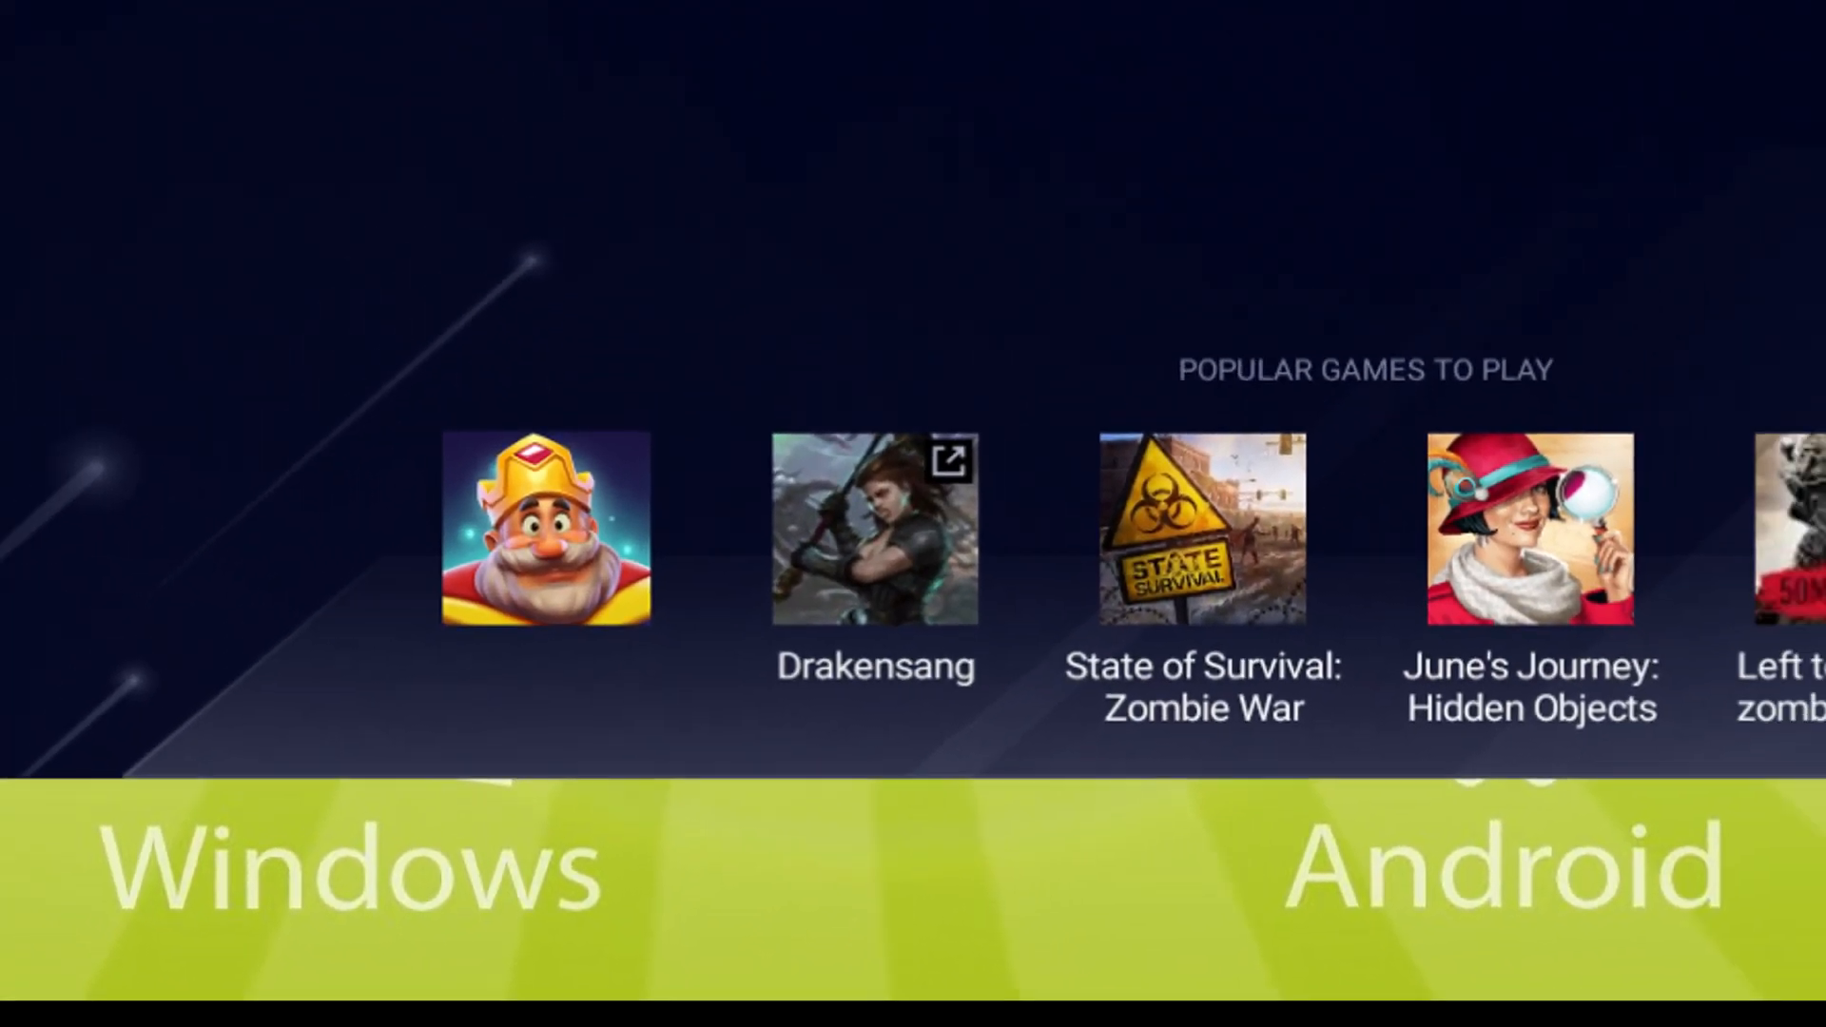
Install Royal Match from its Play Store page so it appears on the home screen
{"action": "left_click", "coordinate": [544, 531]}
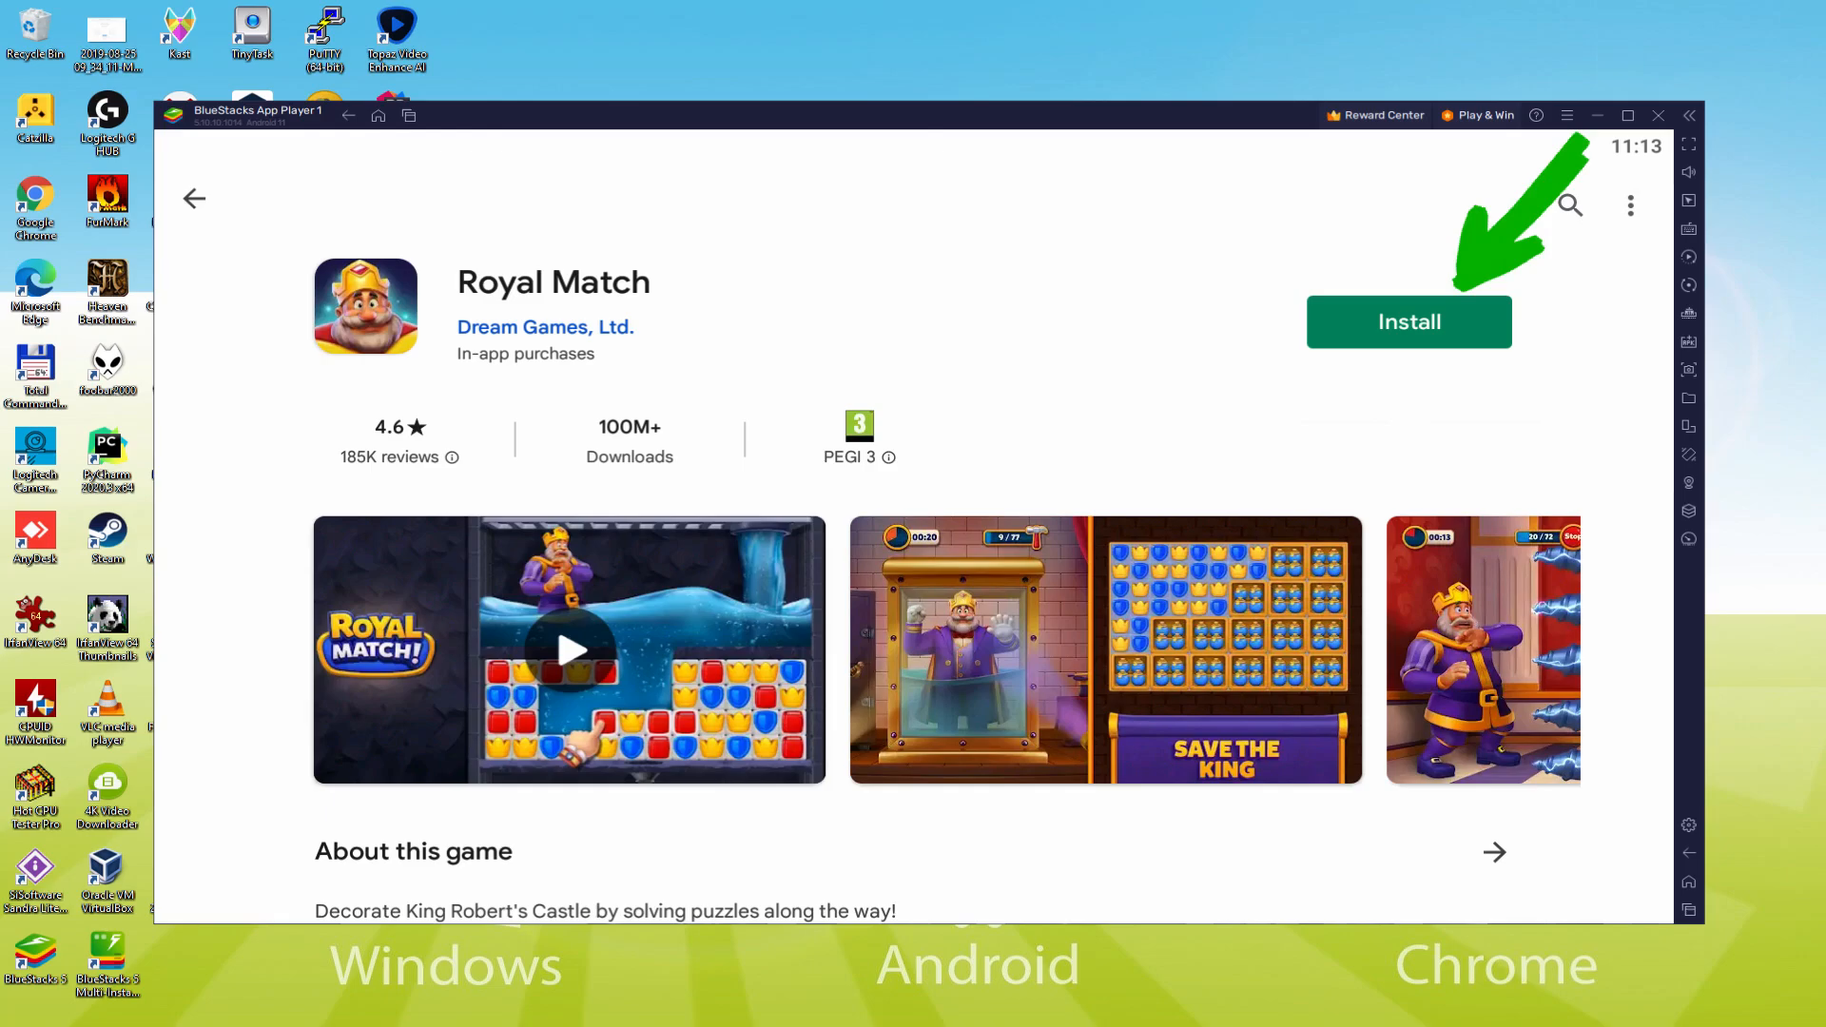
{"action": "left_click", "coordinate": [1409, 321]}
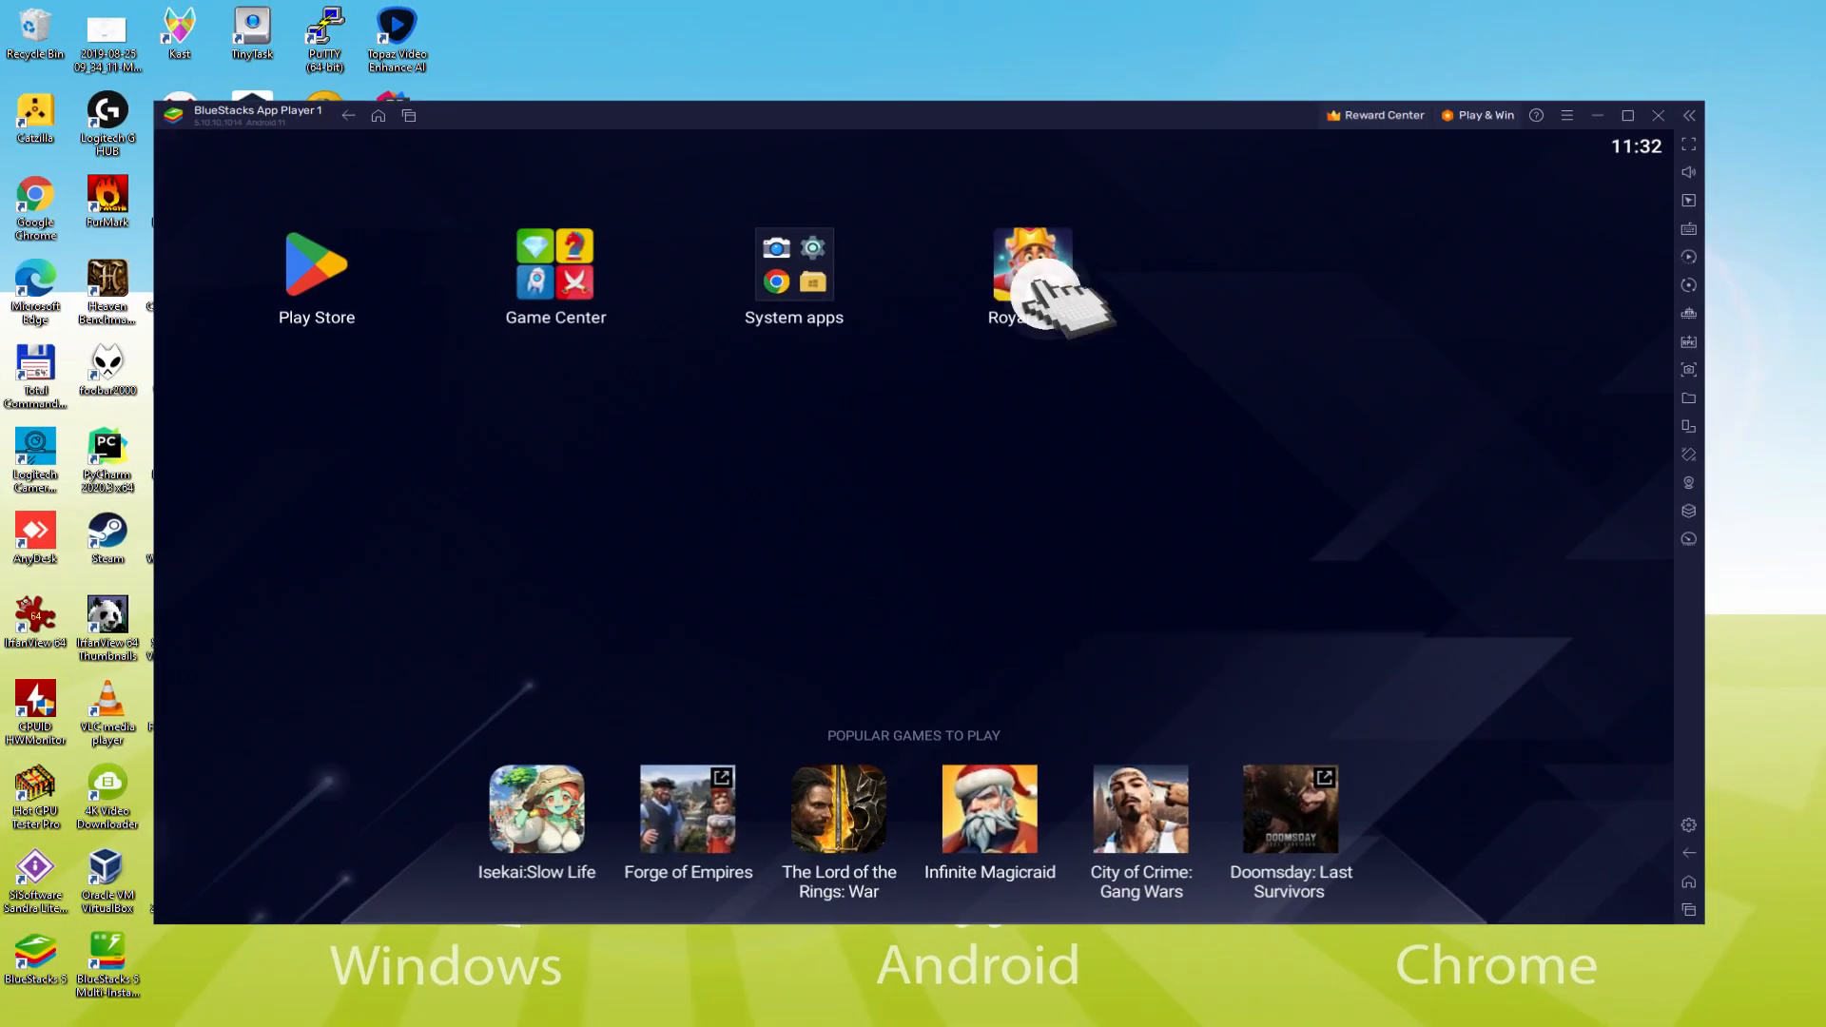
Launch Royal Match and make two matches on the opening puzzle board
{"action": "left_click", "coordinate": [1029, 263]}
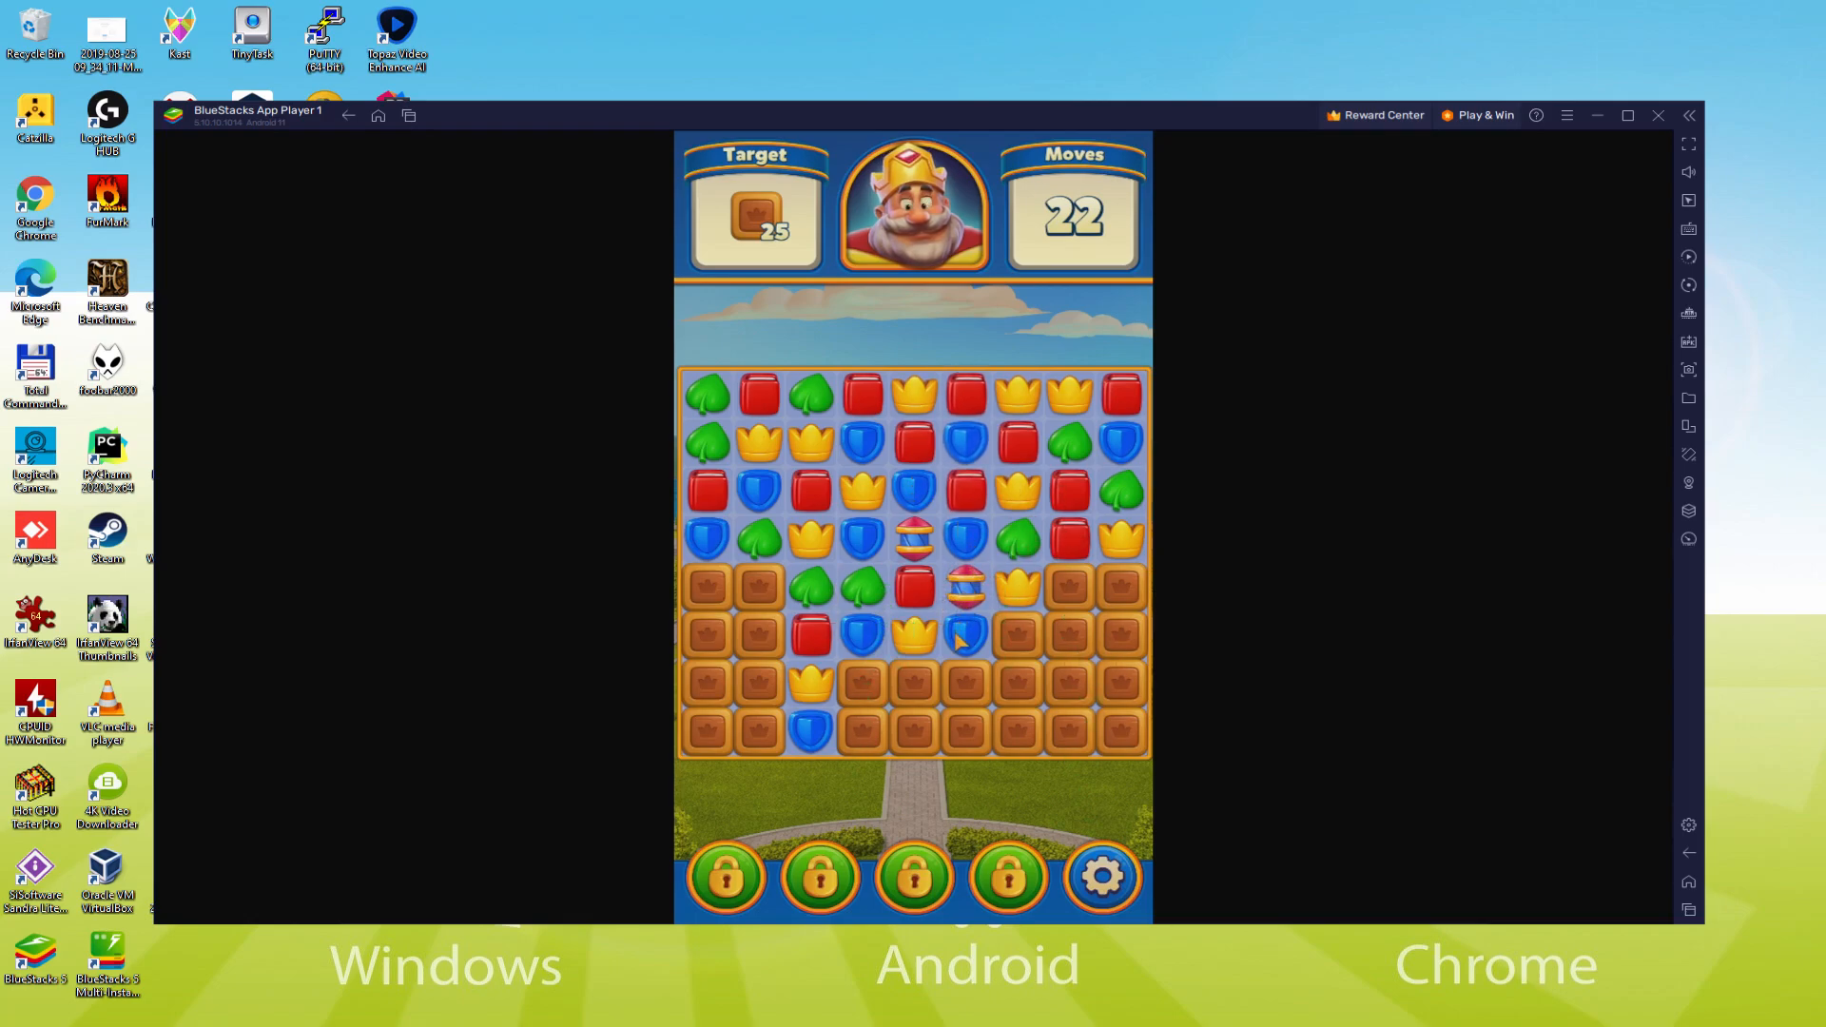
{"action": "left_click", "coordinate": [966, 639]}
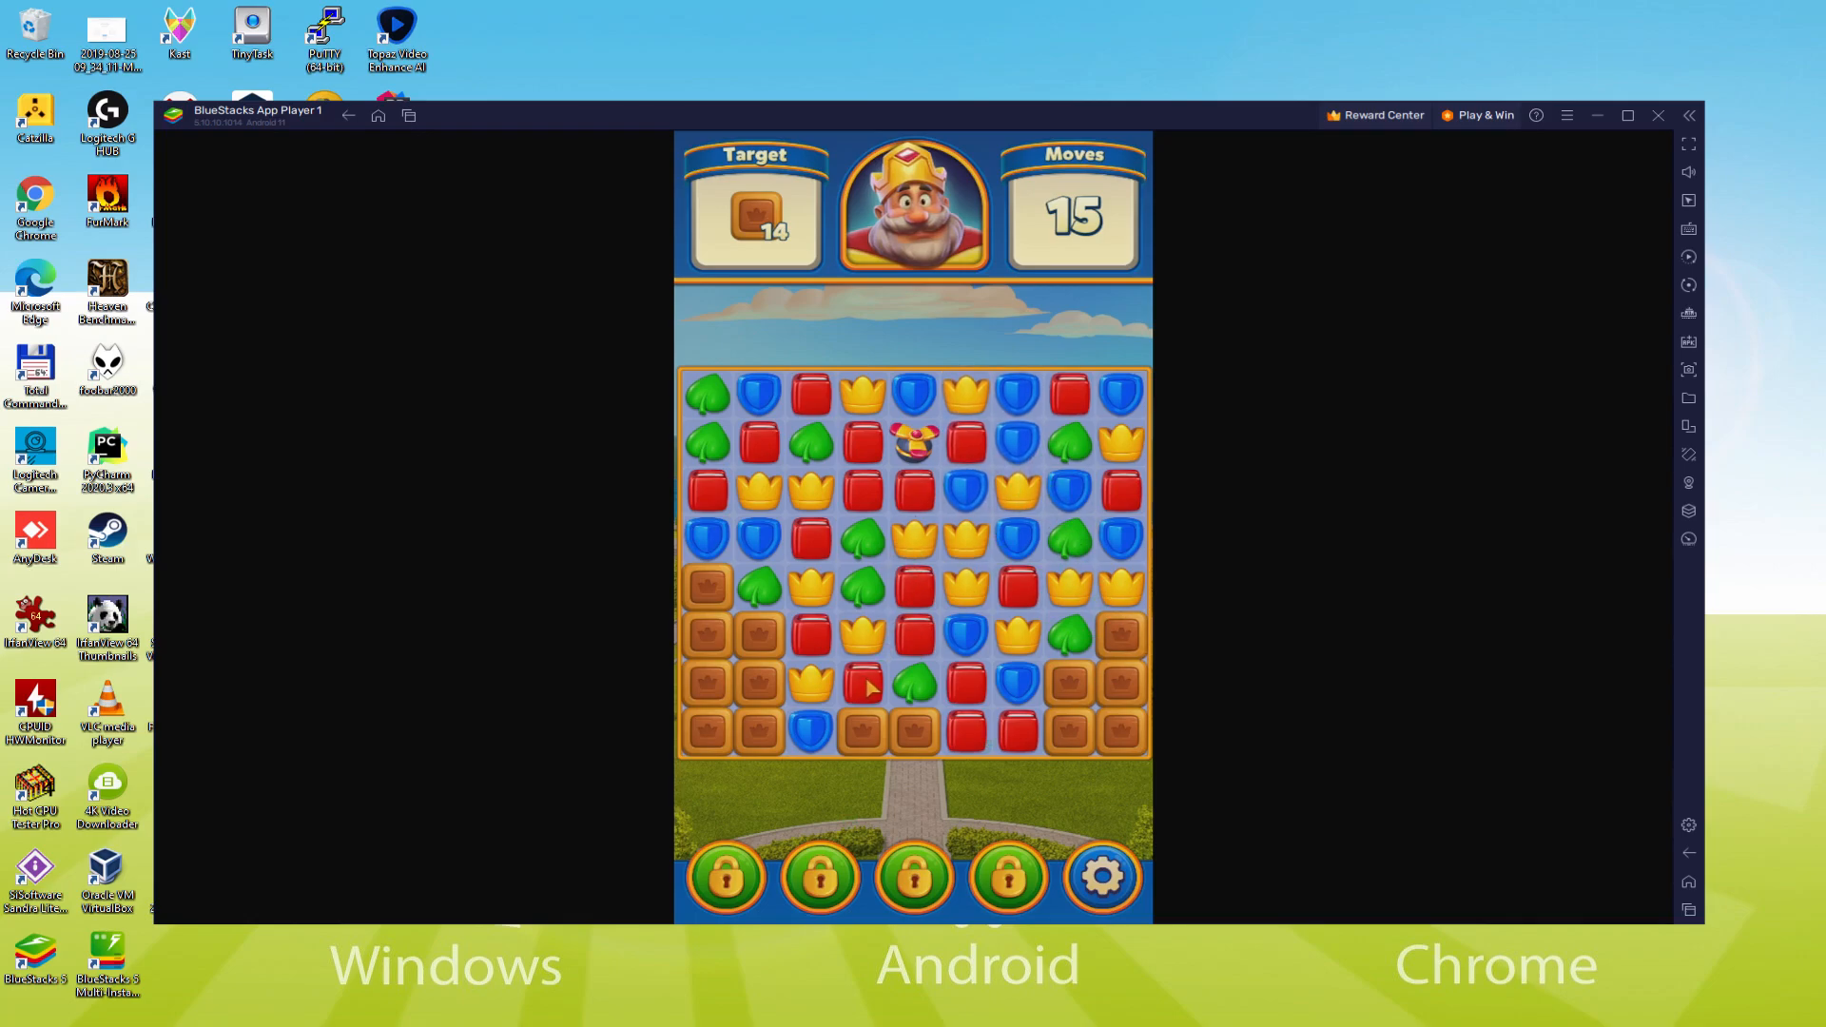
{"action": "left_click", "coordinate": [915, 687]}
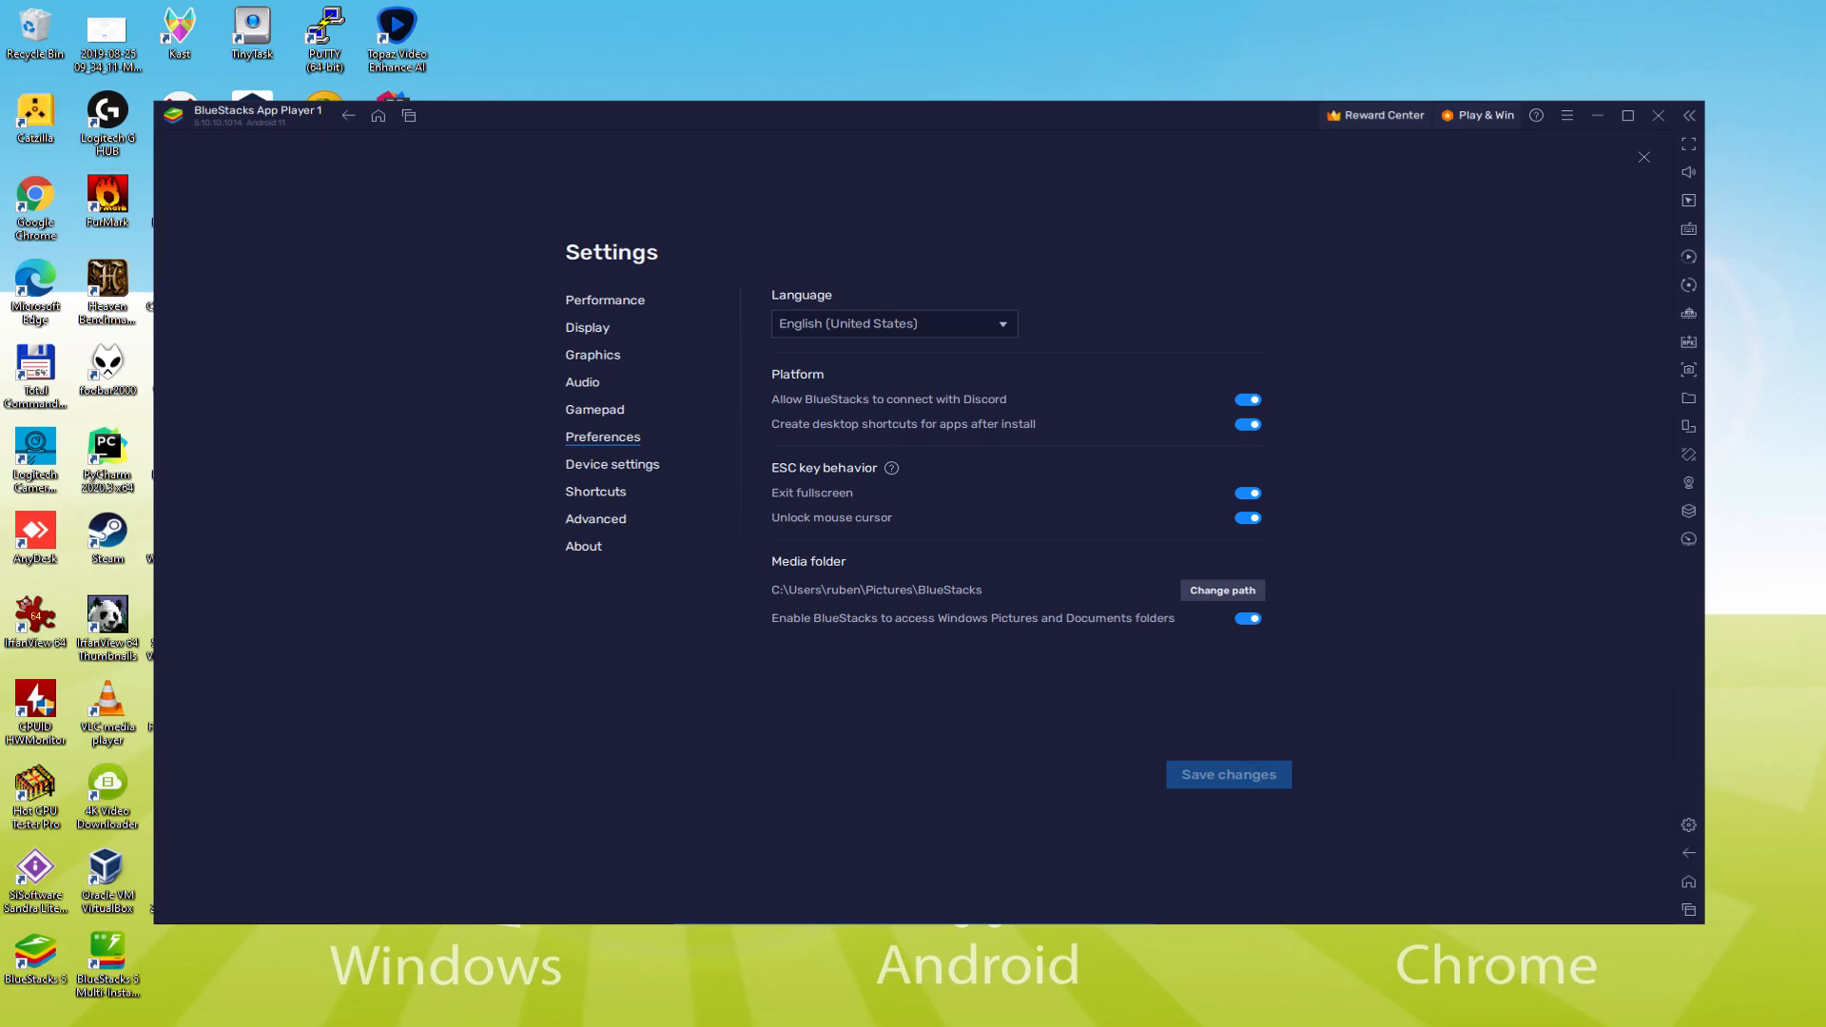
View the emulator's Device settings from the sidebar gear, then return to the game
{"action": "left_click", "coordinate": [1643, 158]}
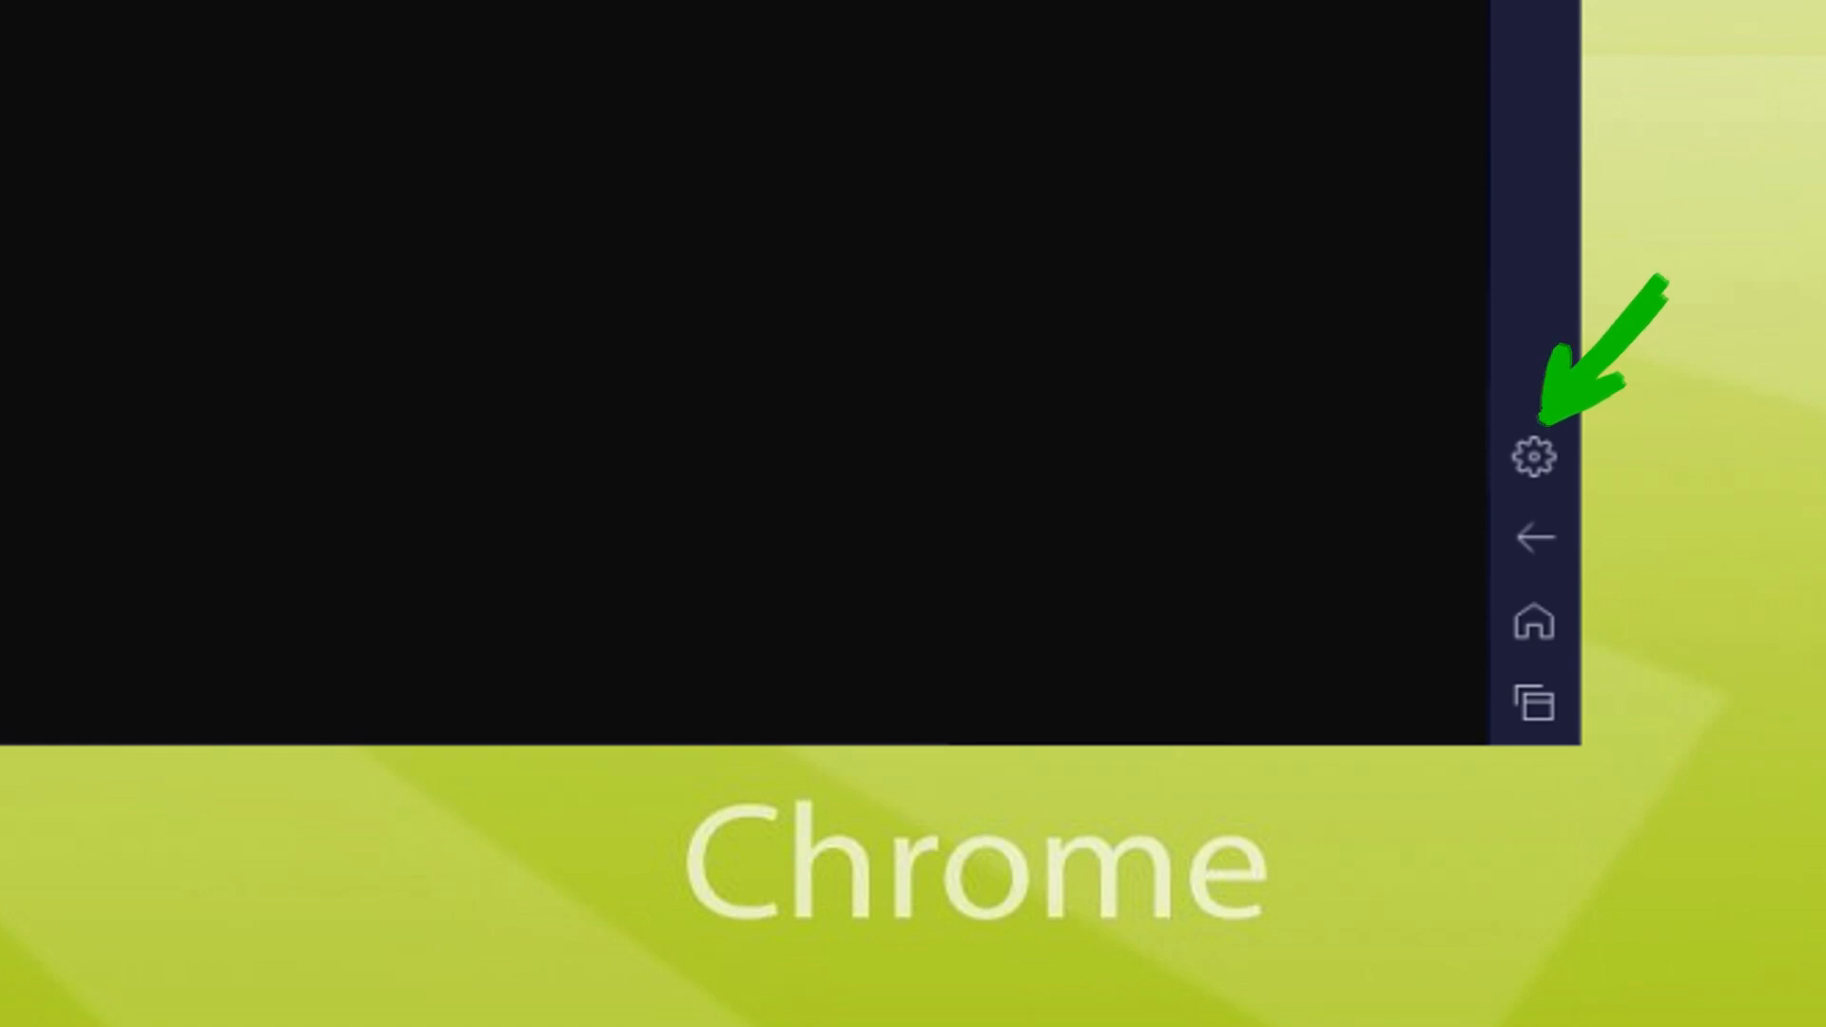
{"action": "left_click", "coordinate": [1534, 455]}
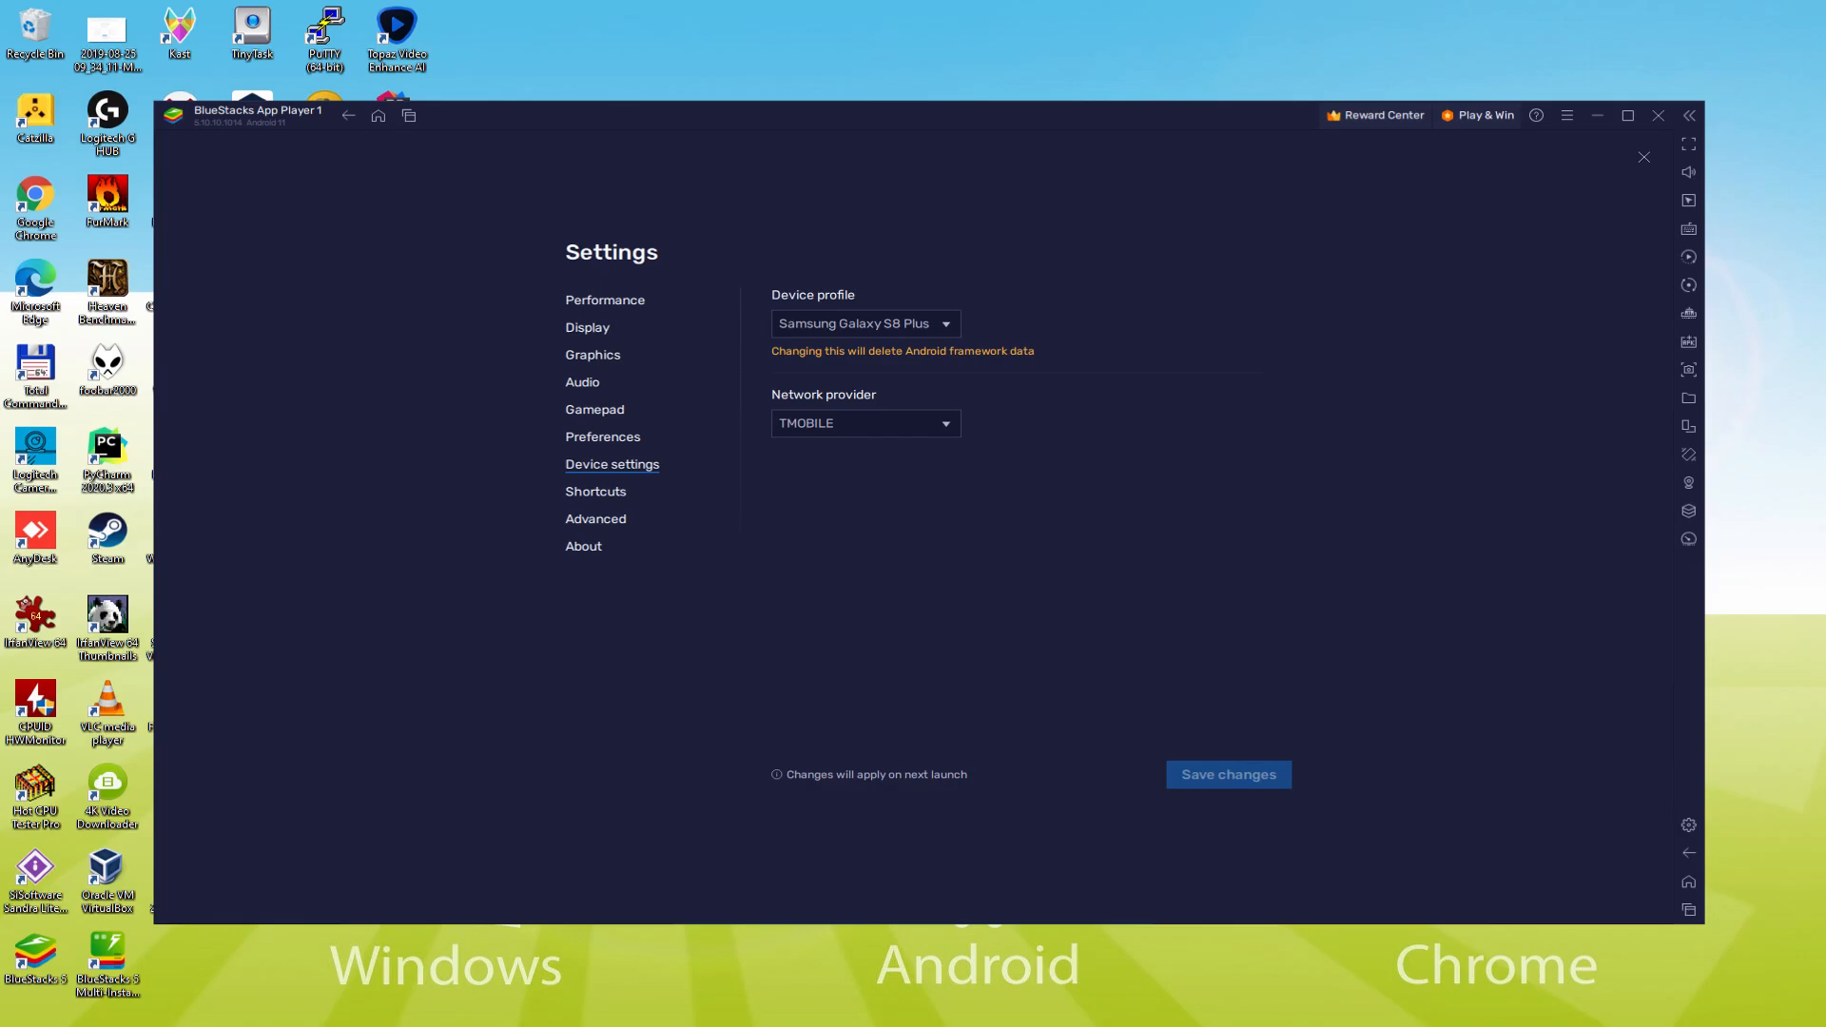
{"action": "left_click", "coordinate": [1643, 157]}
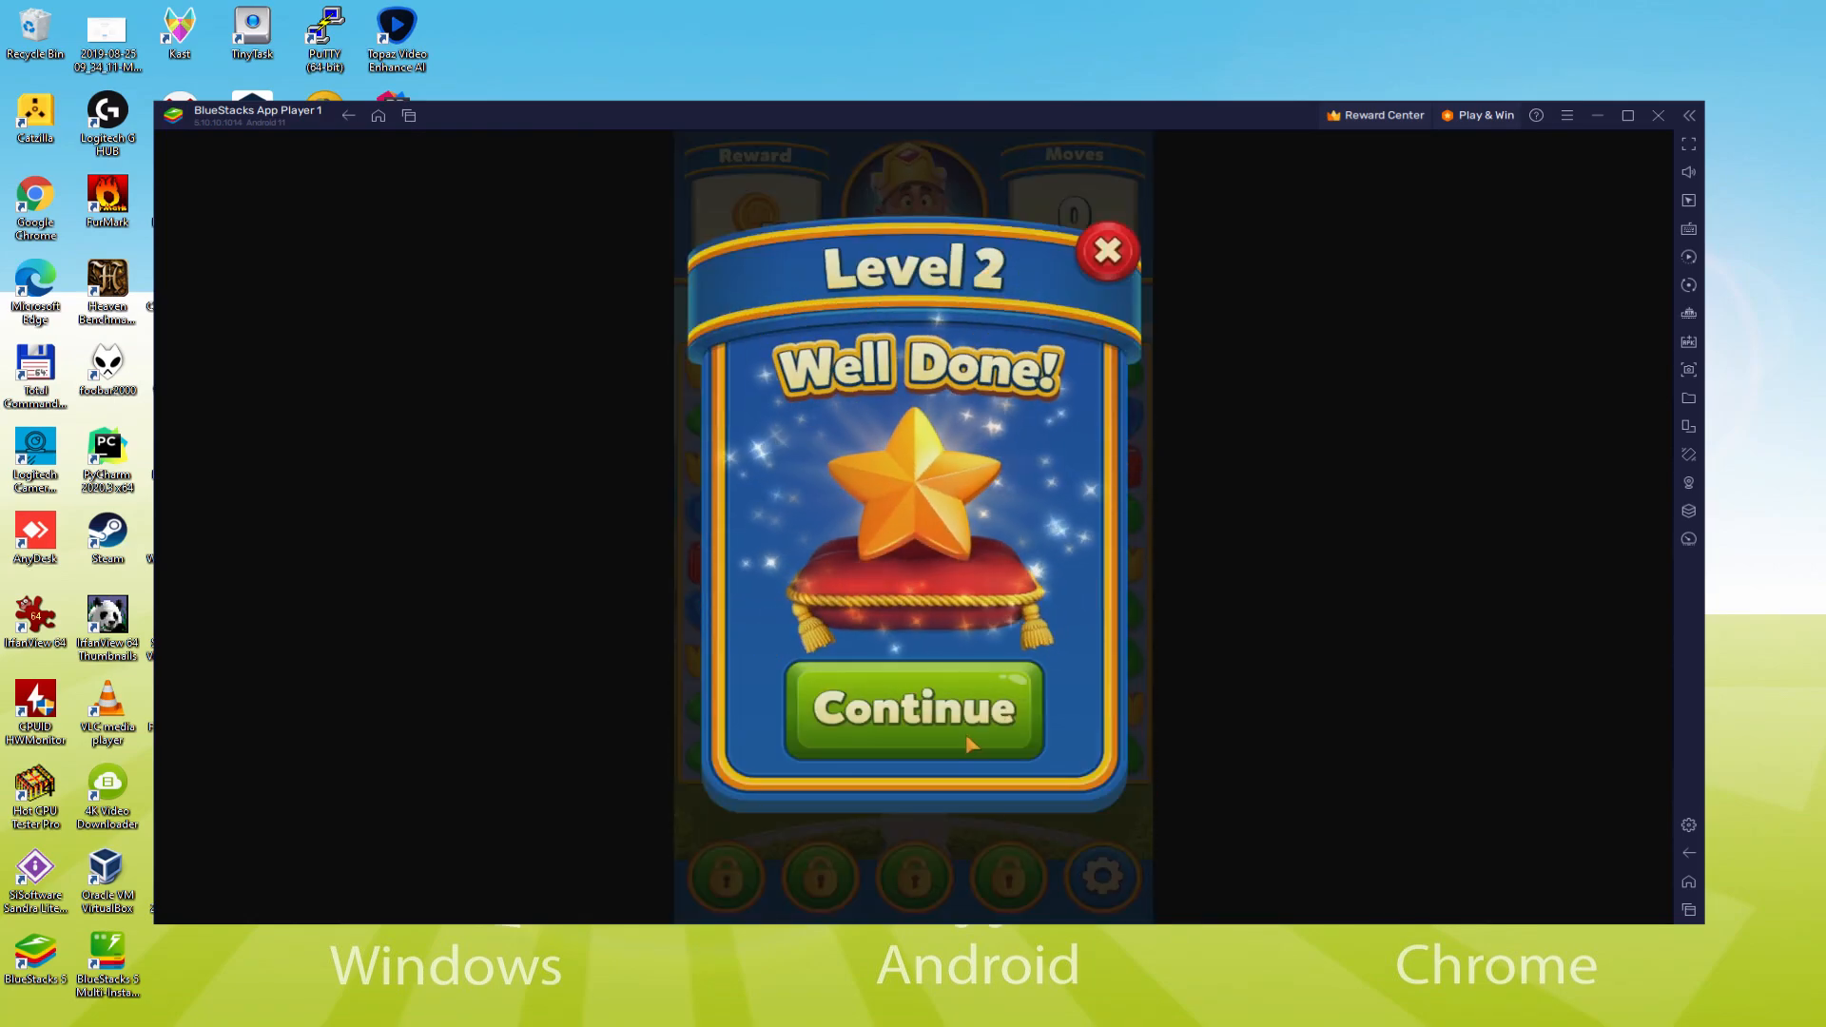
Continue past the Level 2 win, build the castle fountain, and view the Area 1 task list
{"action": "left_click", "coordinate": [911, 710]}
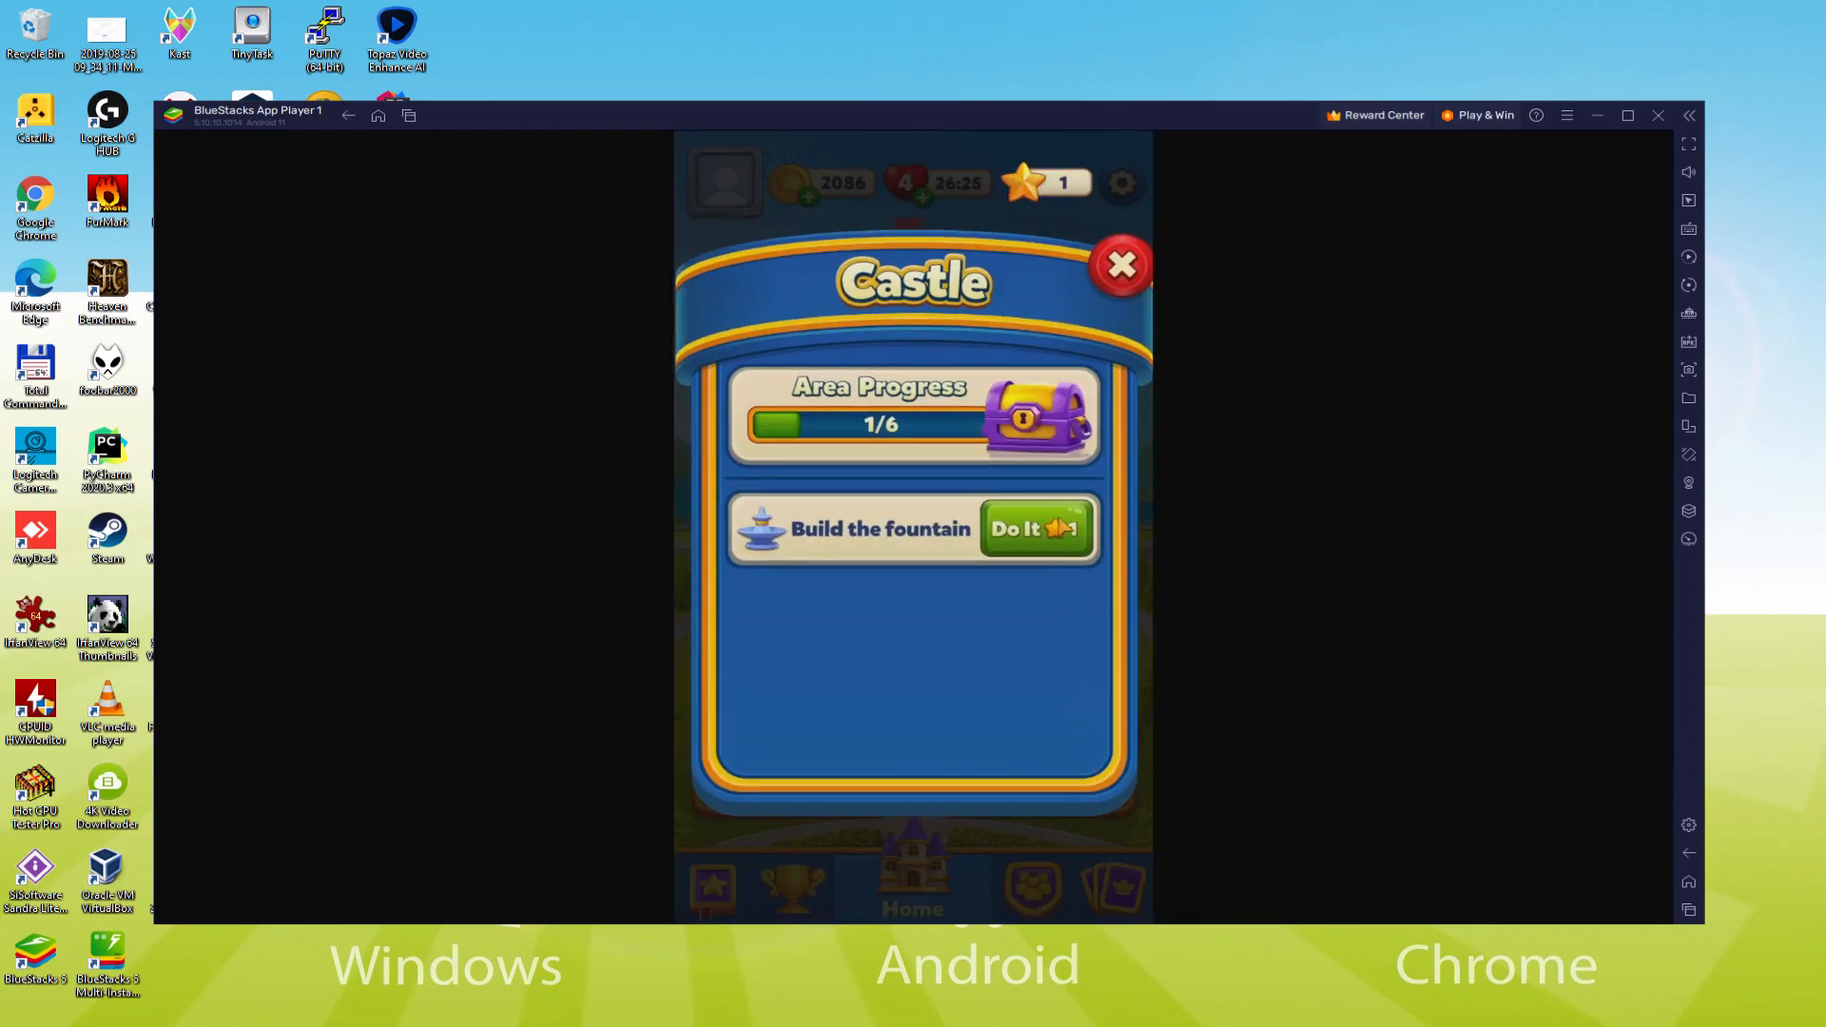
{"action": "left_click", "coordinate": [1118, 264]}
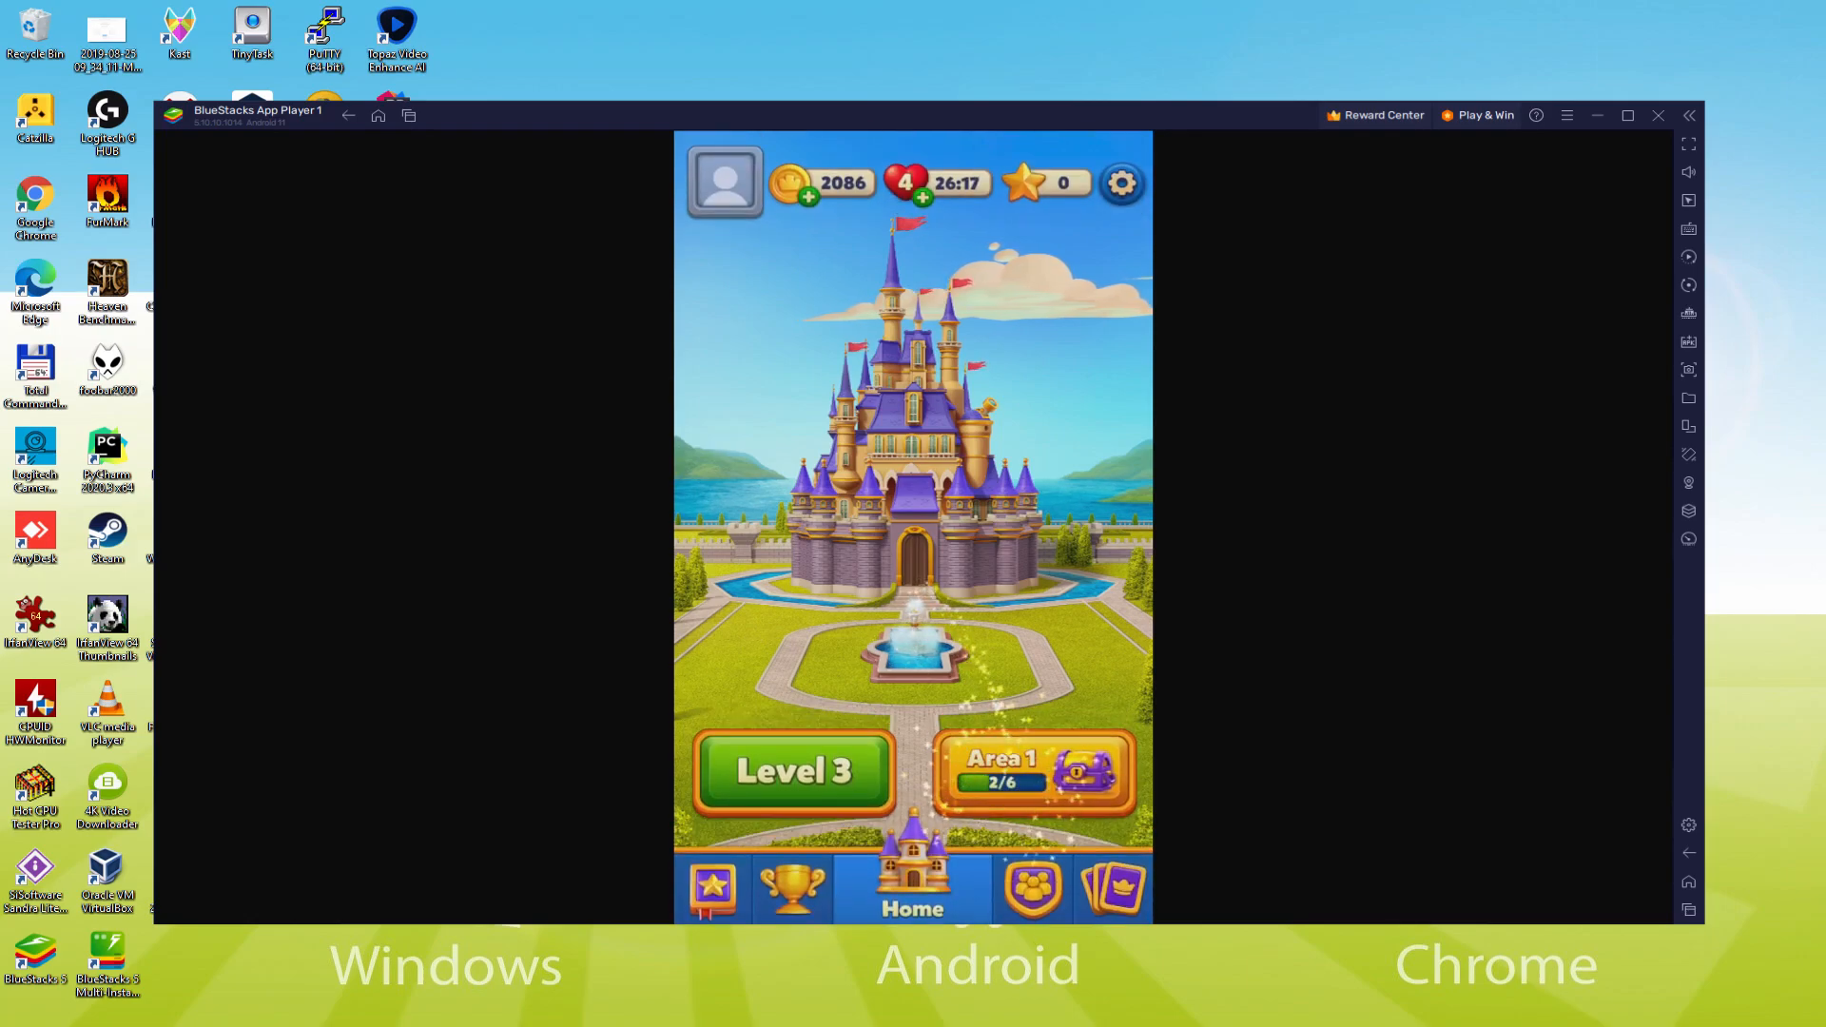
{"action": "left_click", "coordinate": [1033, 774]}
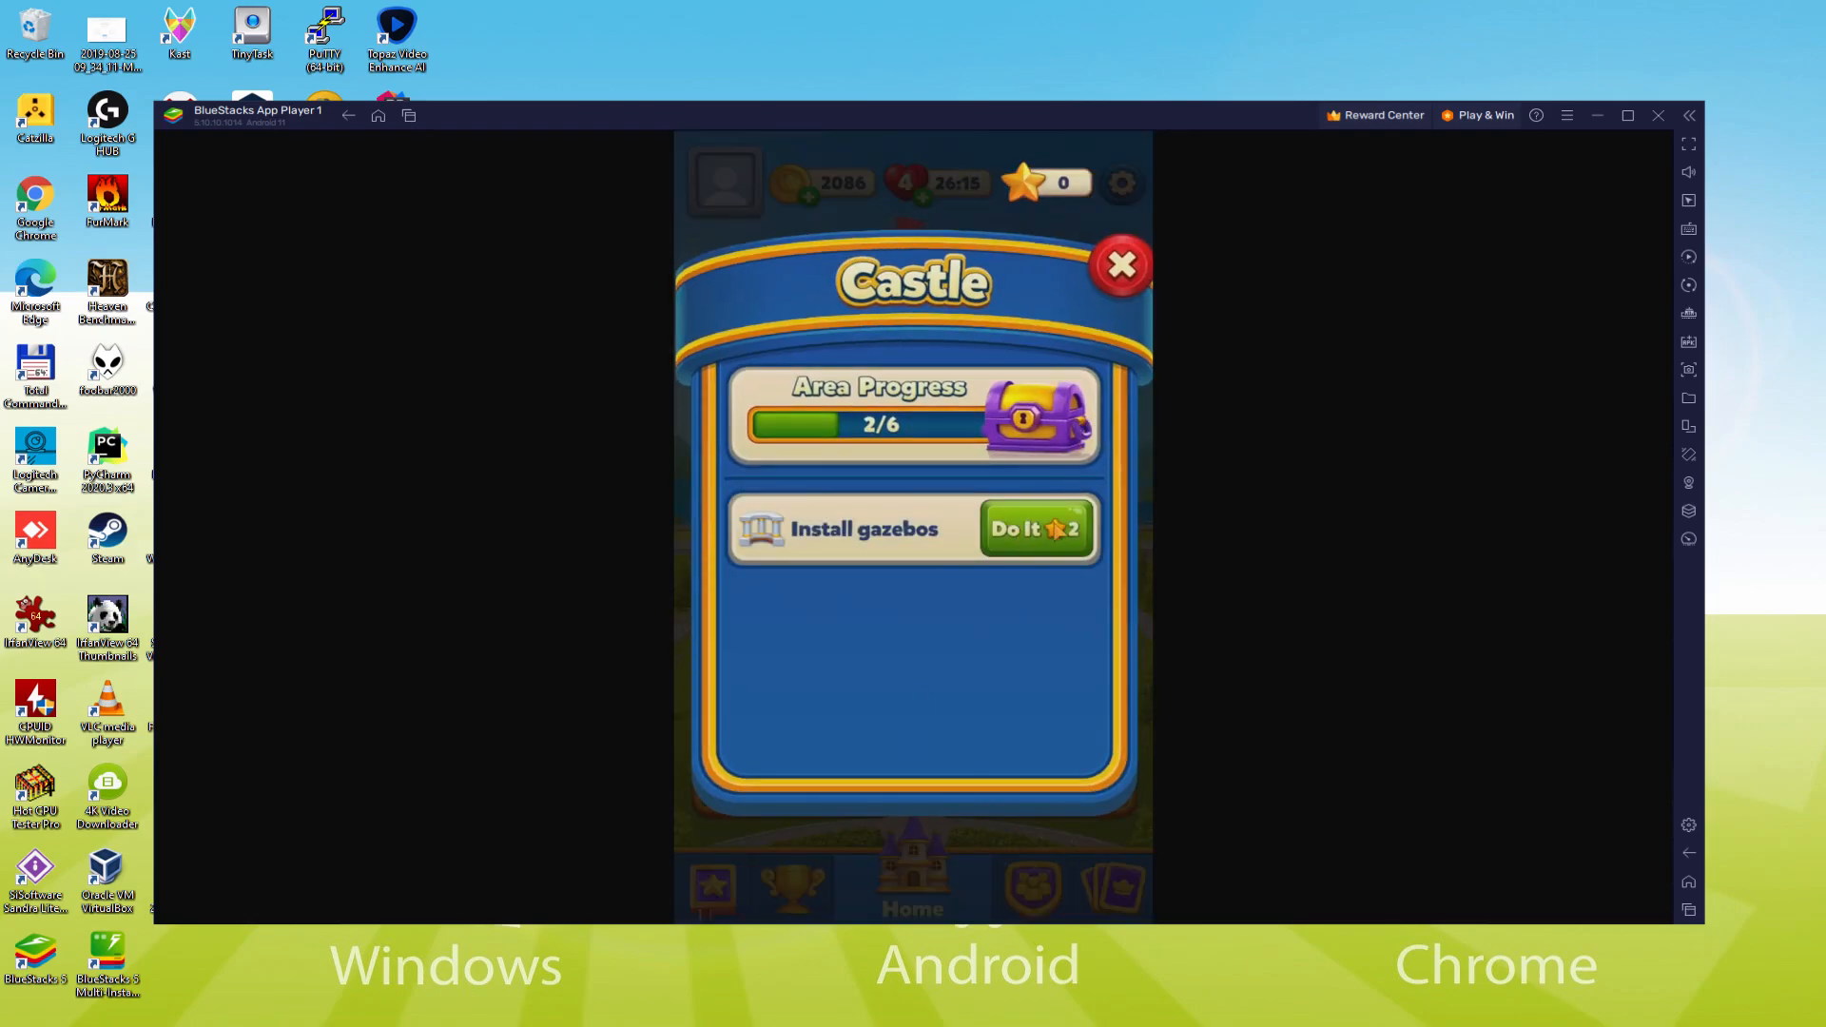